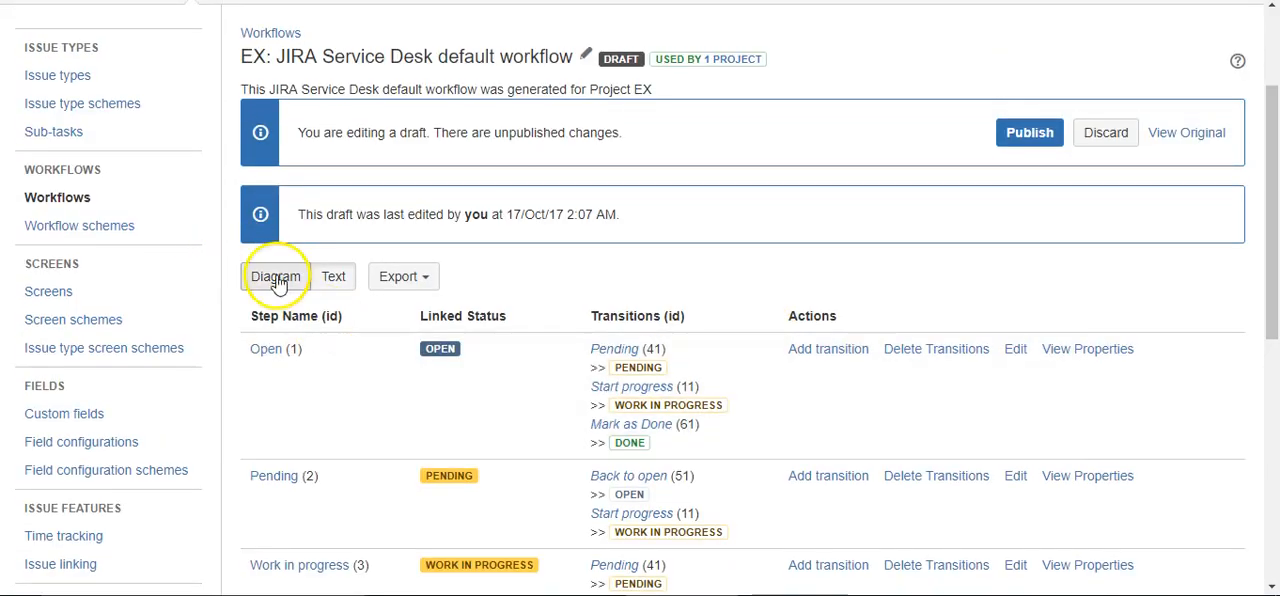
Show the EX Service Desk draft workflow as a diagram and select its Create transition
left_click(275, 276)
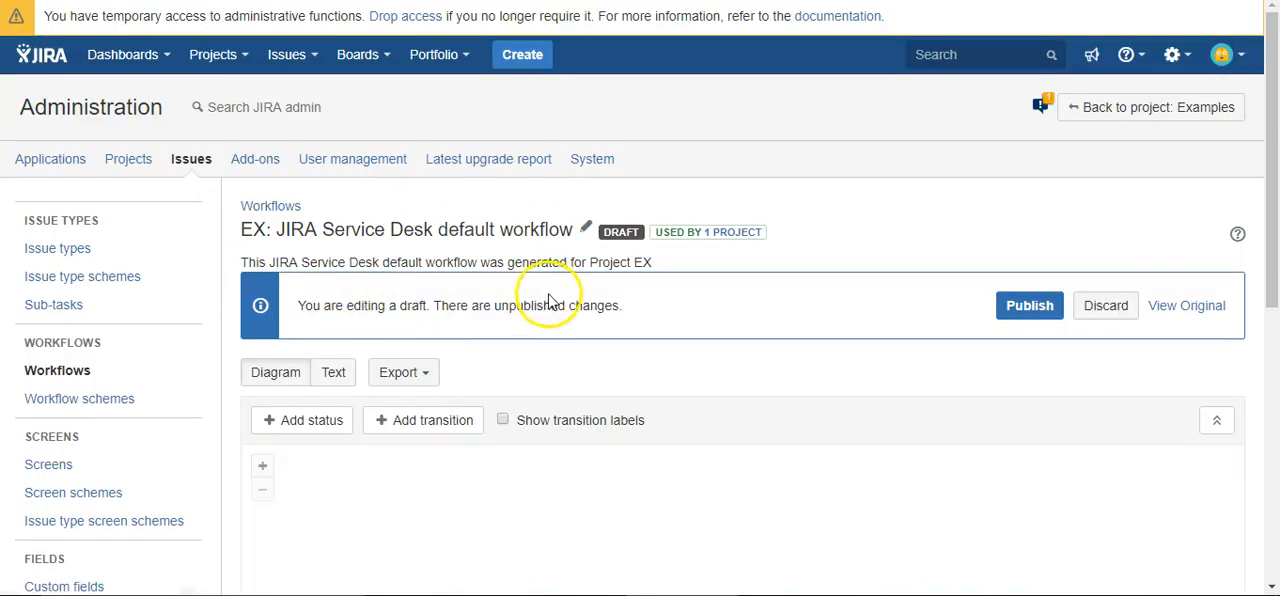
scroll("down", 3)
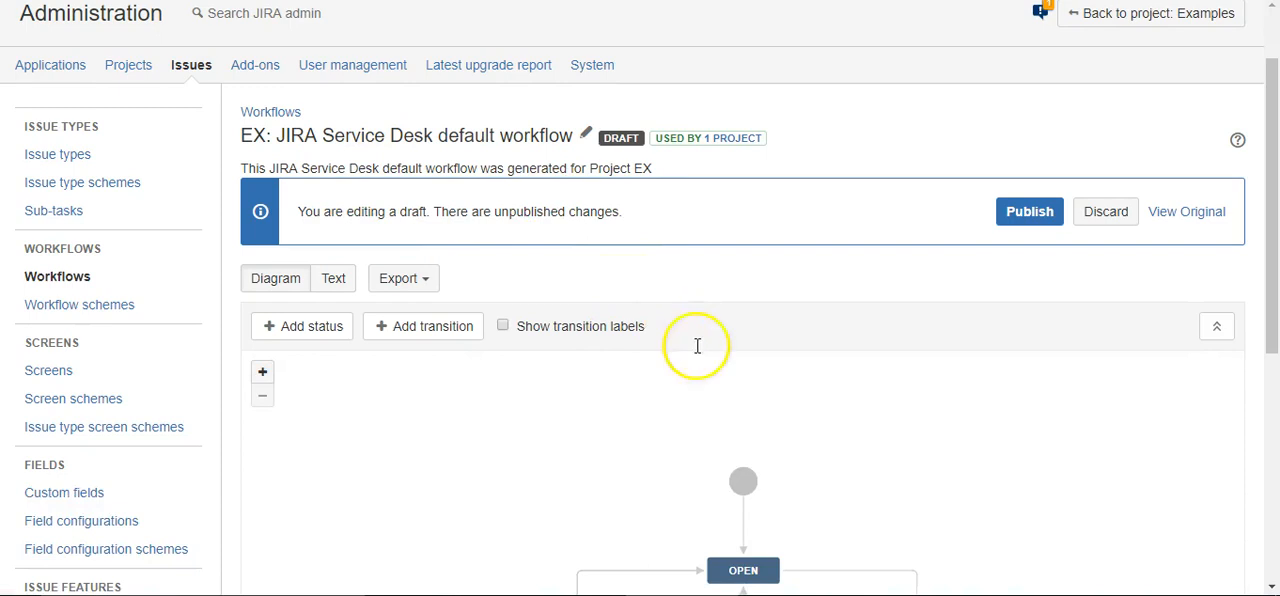
scroll("down", 3)
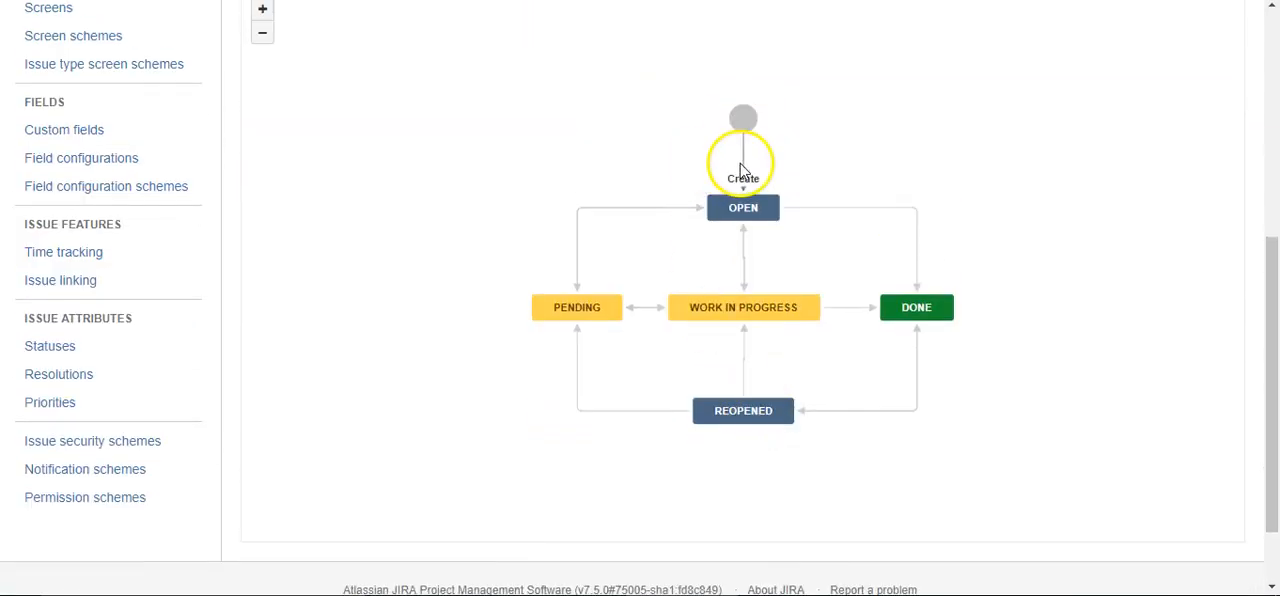
left_click(742, 178)
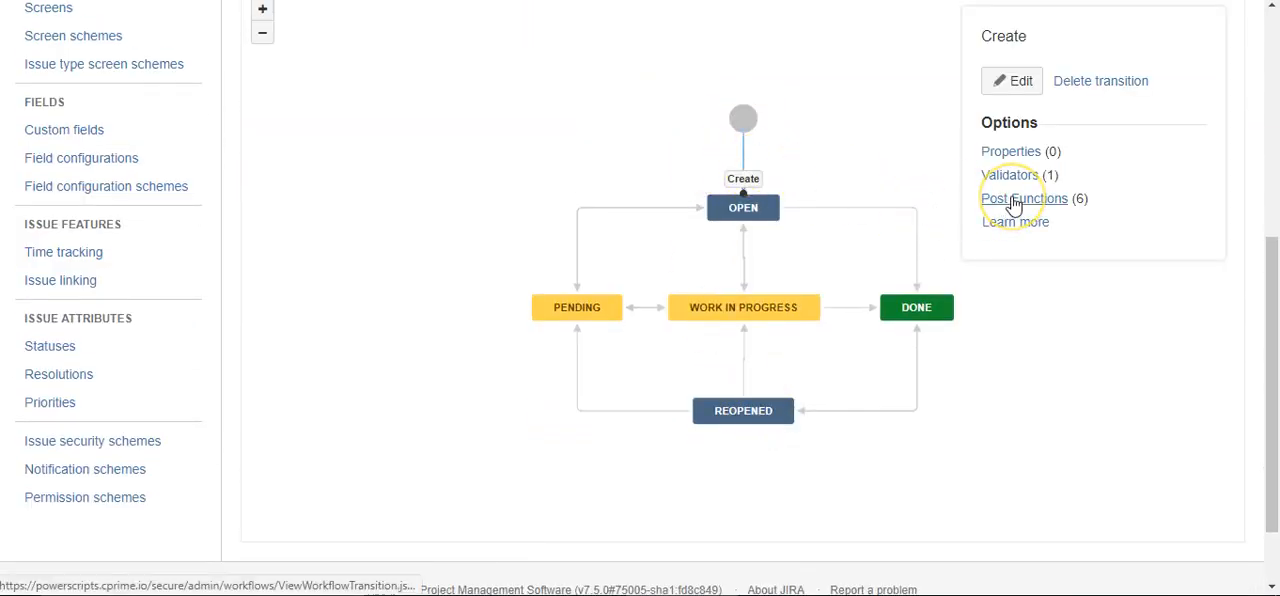
Go to the Create transition's six post functions and begin adding a new one
left_click(1022, 198)
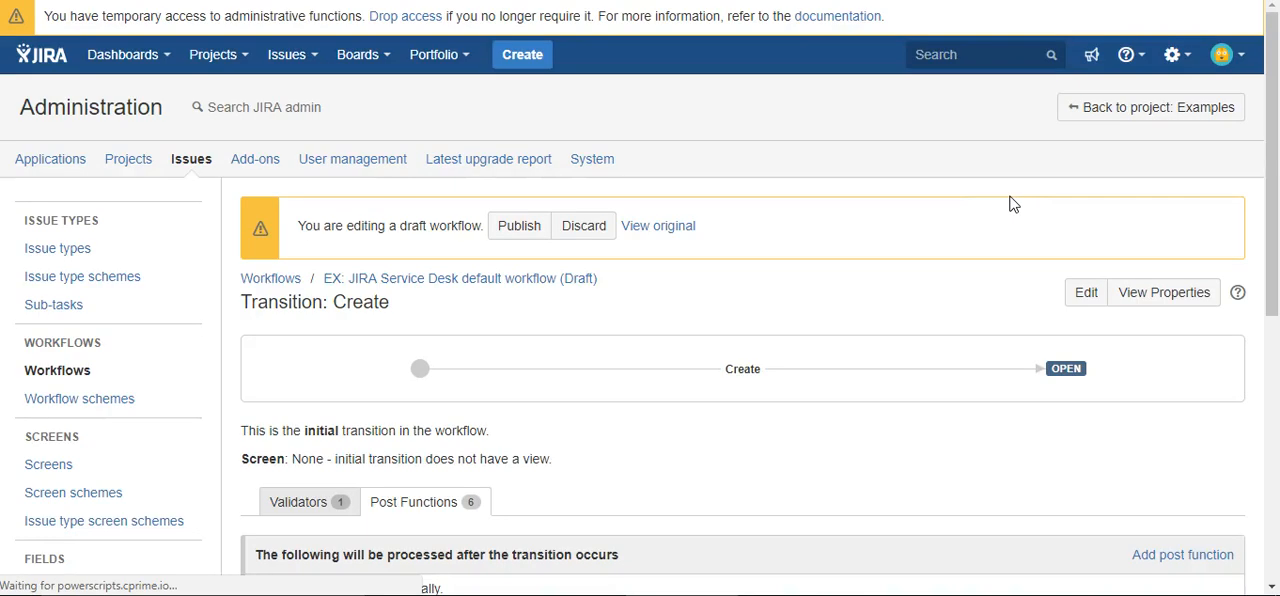
scroll("down", 3)
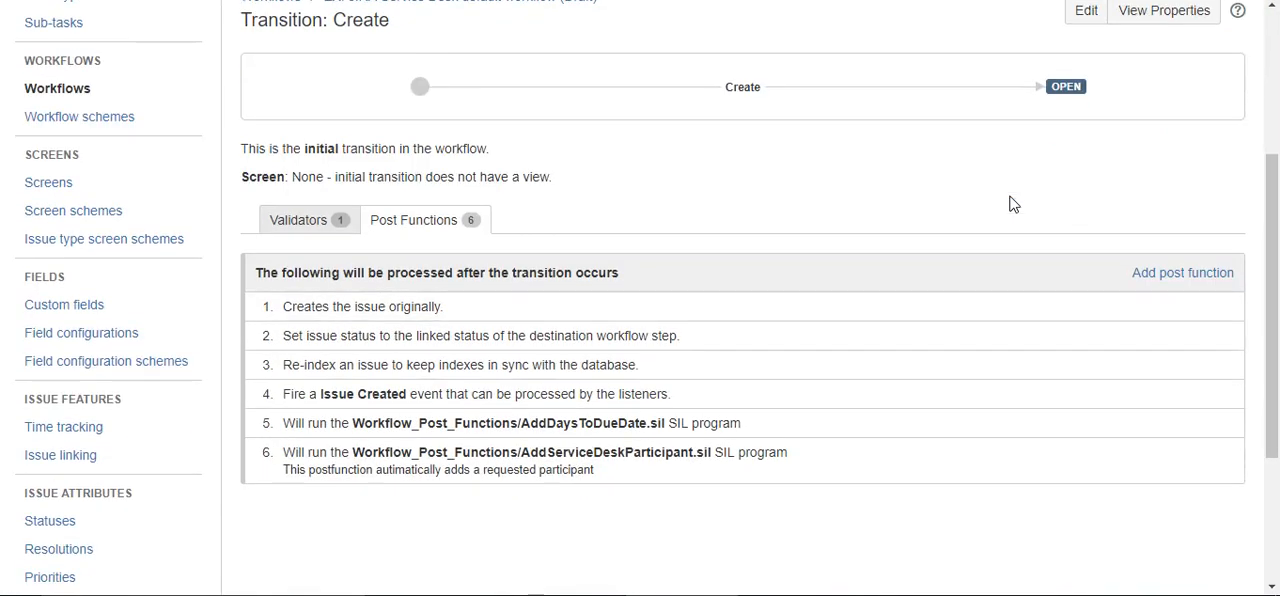
mouse_move(1042, 240)
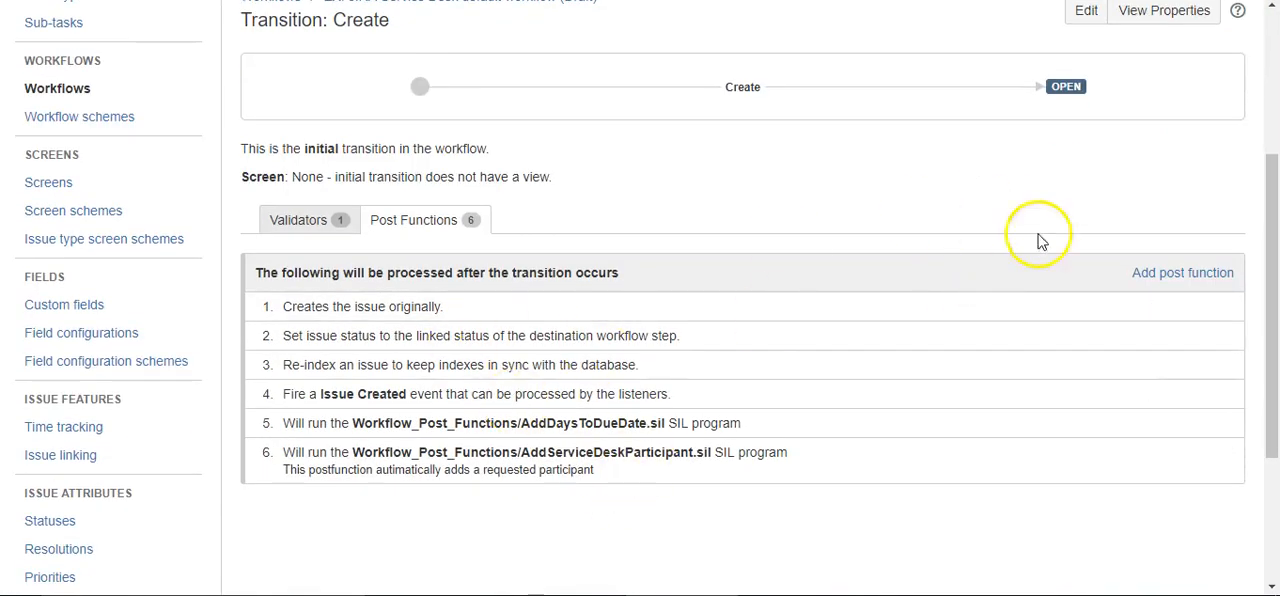
mouse_move(1163, 277)
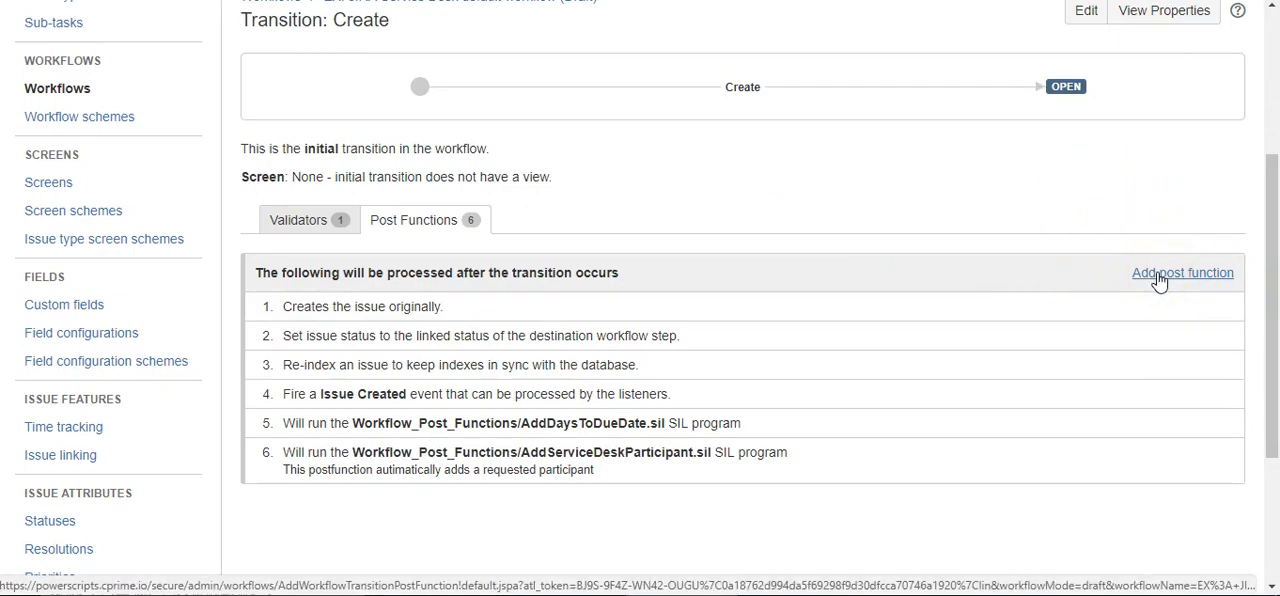
left_click(1182, 272)
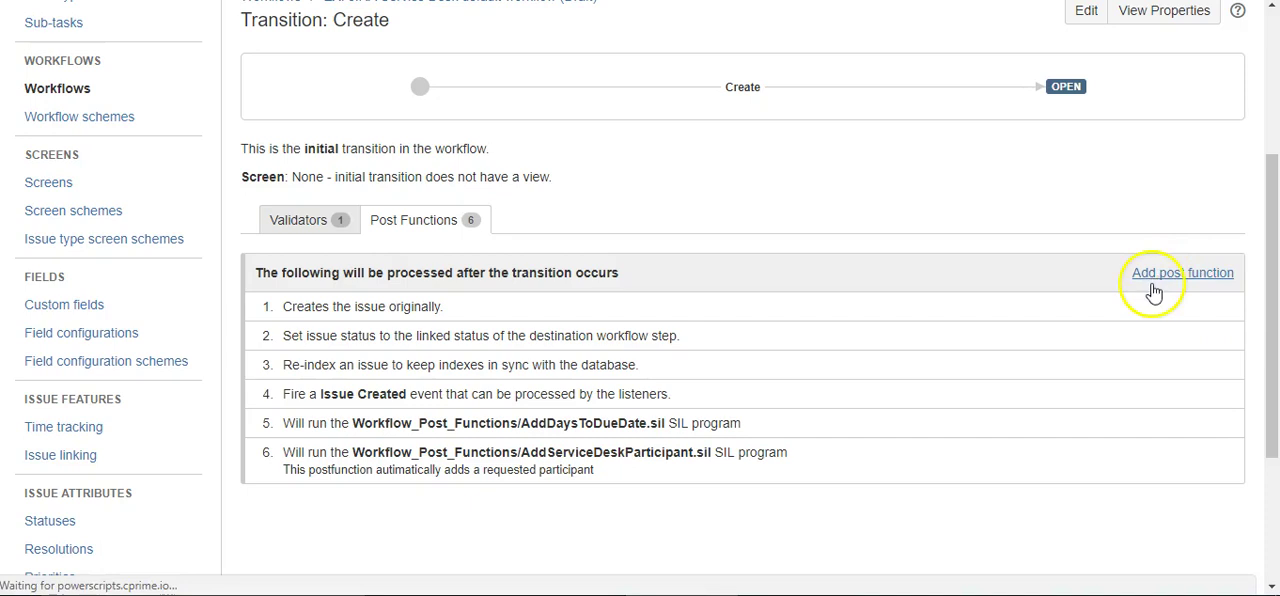
Choose the SIL Post-function type and add it to the Create transition
left_click(1183, 272)
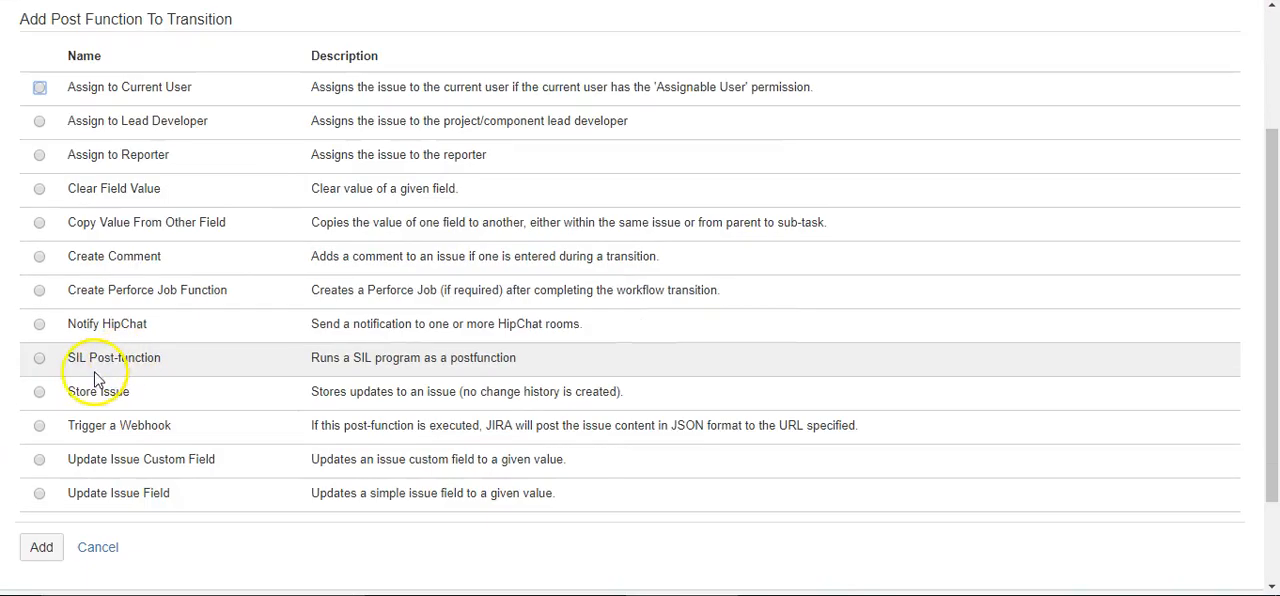
left_click(39, 357)
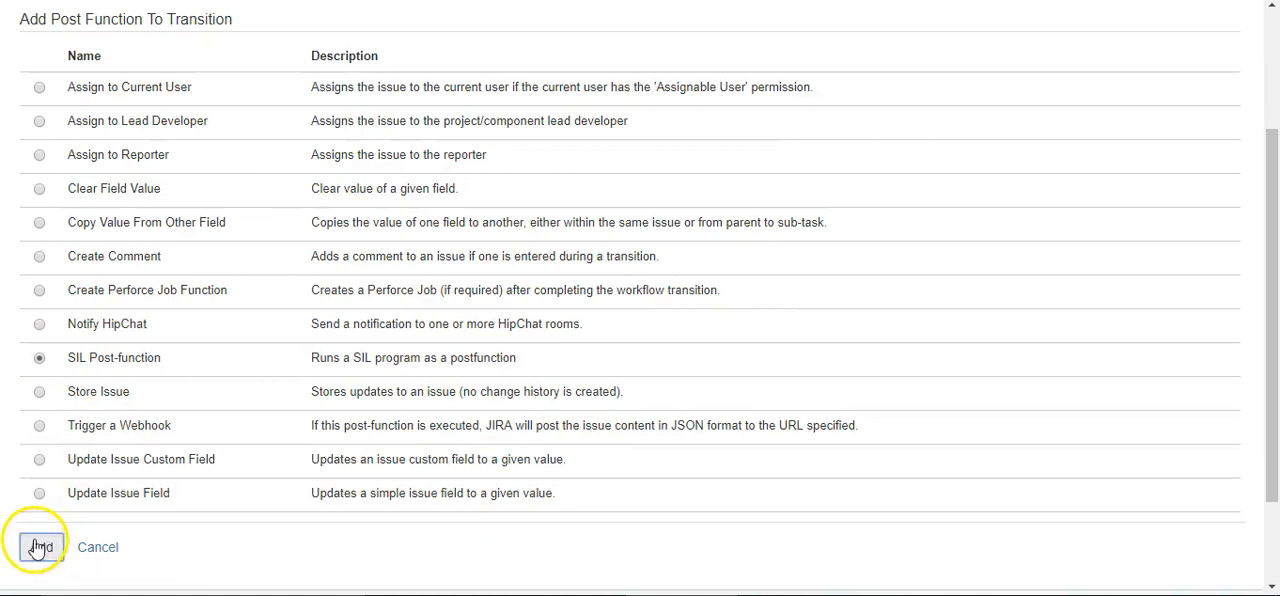
left_click(40, 546)
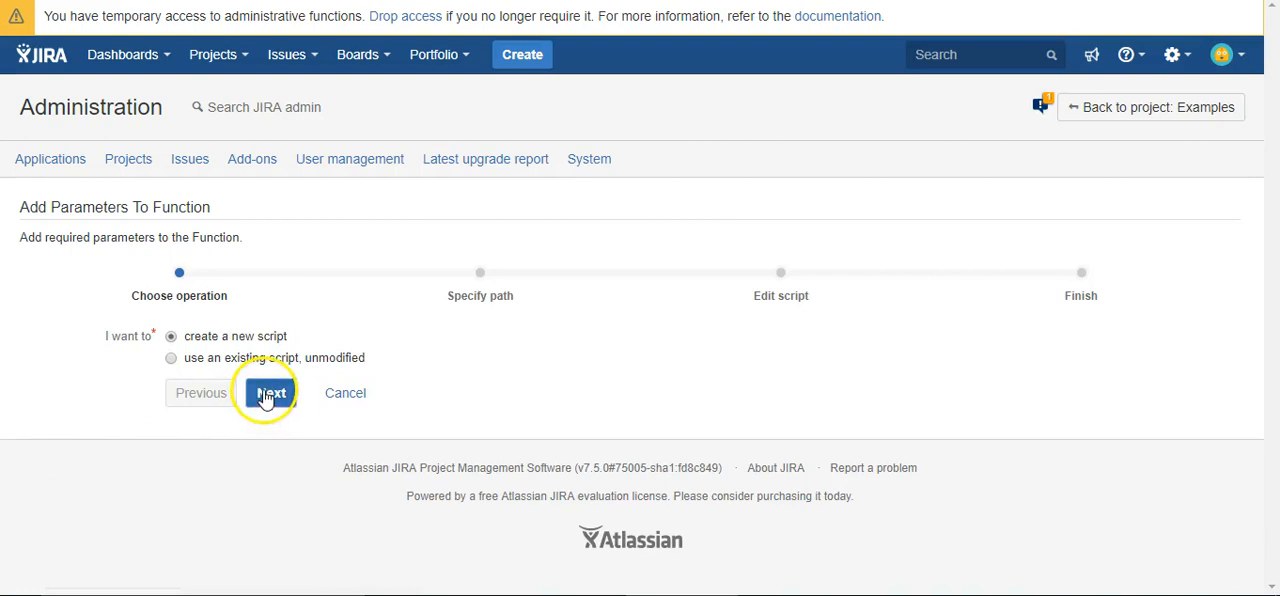
Name the new script GetSummaryFromParentIssue.sil, saved under silprograms/Workflow_Post_Functions
left_click(267, 392)
type("GetSummaryFrom.sil")
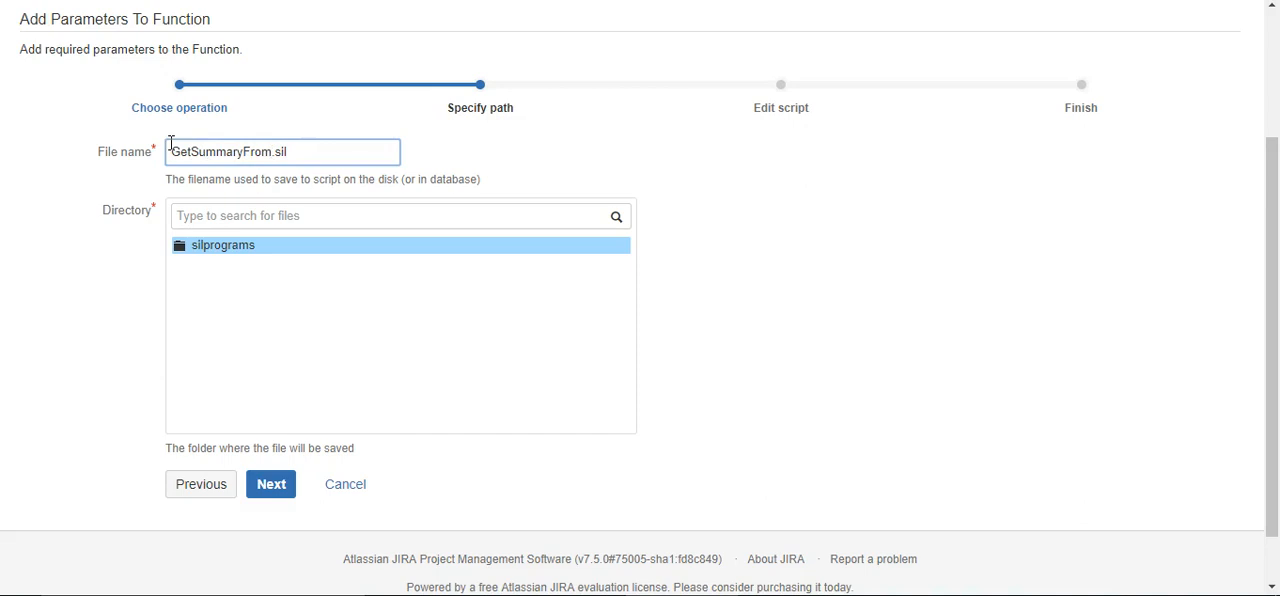
type("Parent")
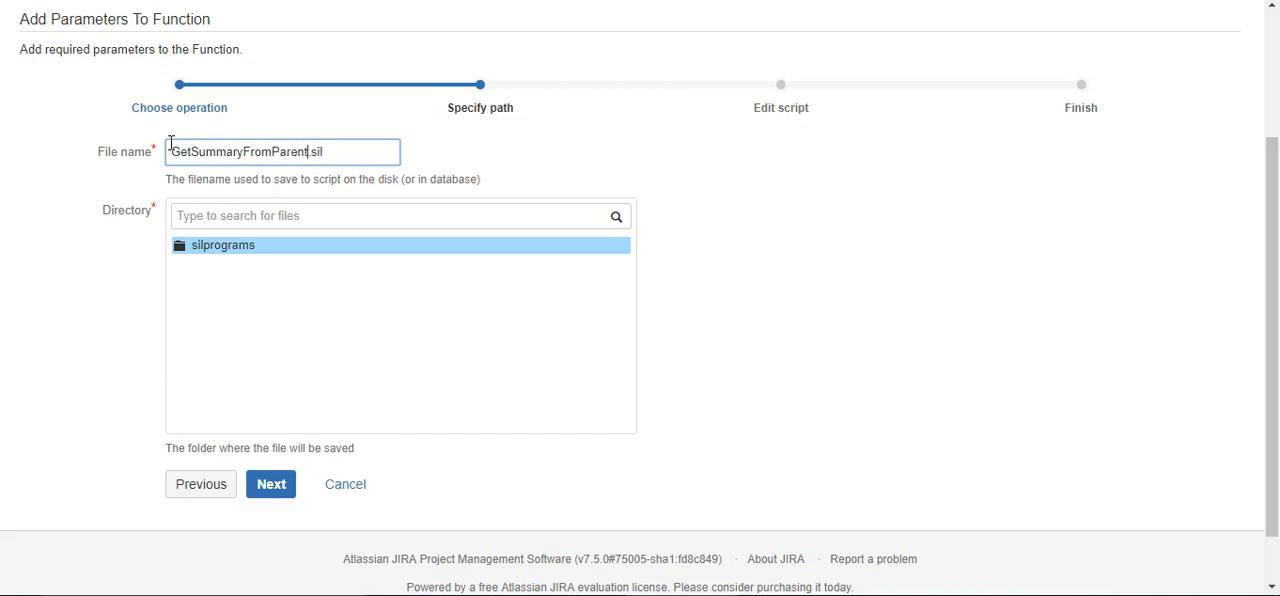
type("Issue")
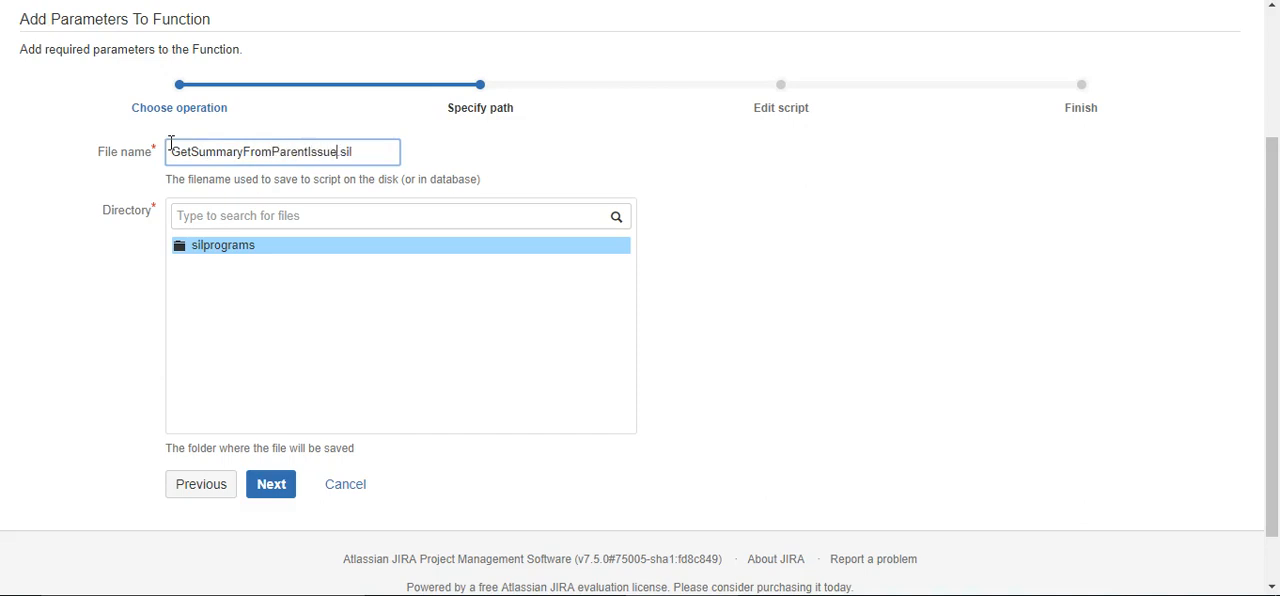
left_click(223, 245)
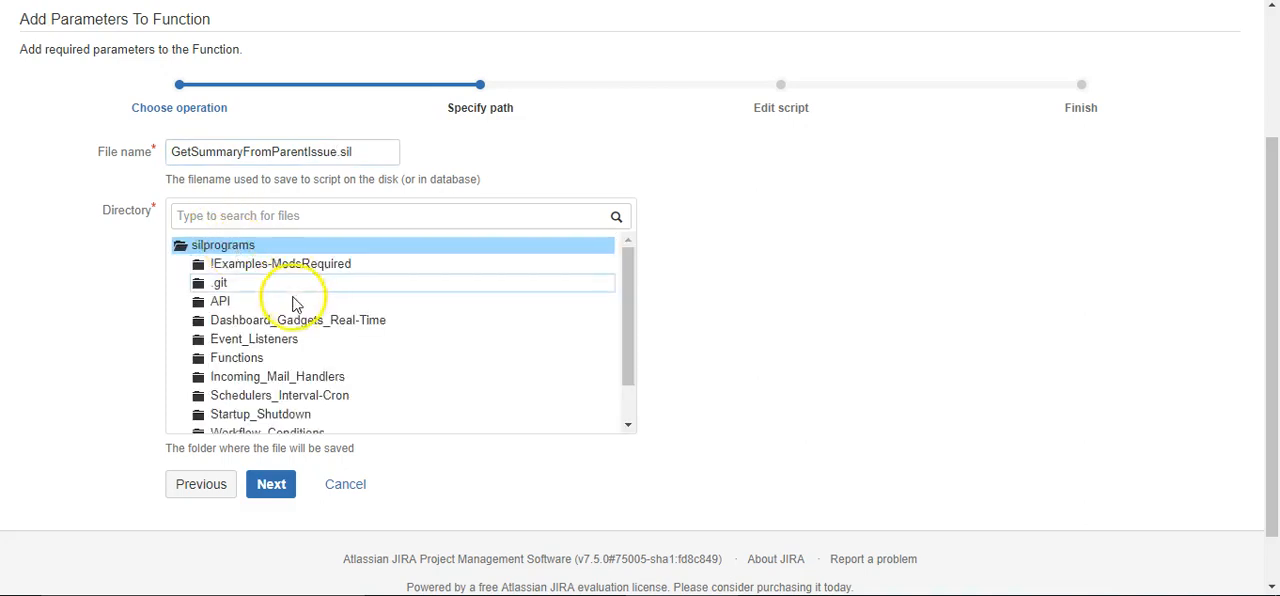
scroll("down", 3)
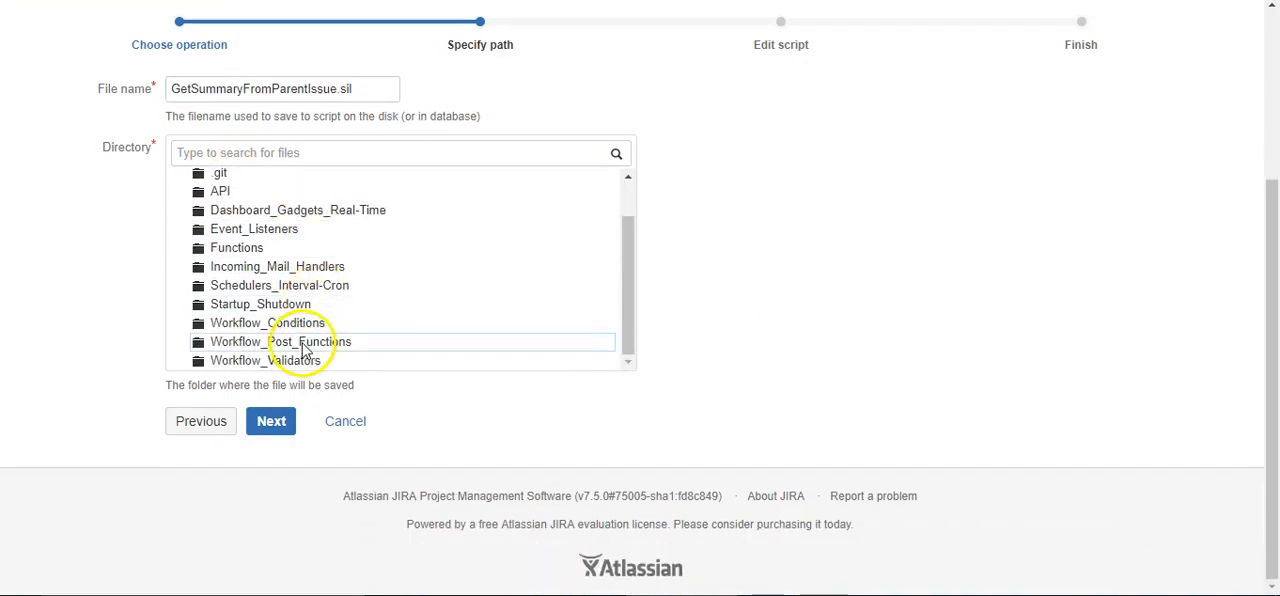
left_click(280, 341)
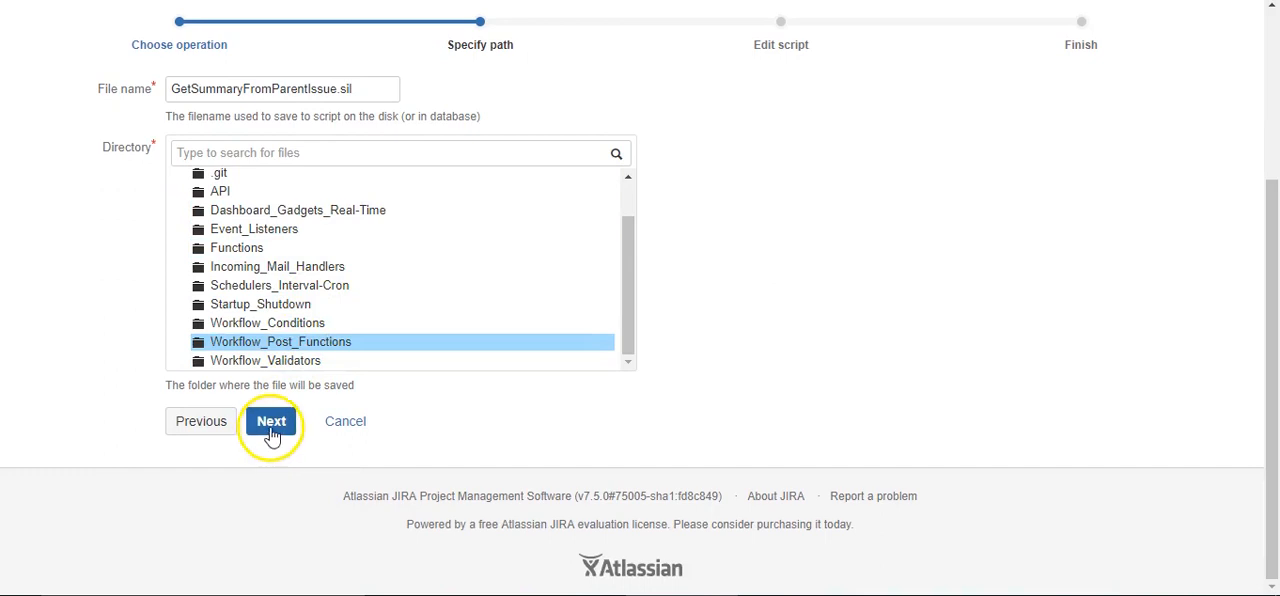
Write an if(isNotNull(parent)) block that sets summary = %parent%.summary;
left_click(270, 421)
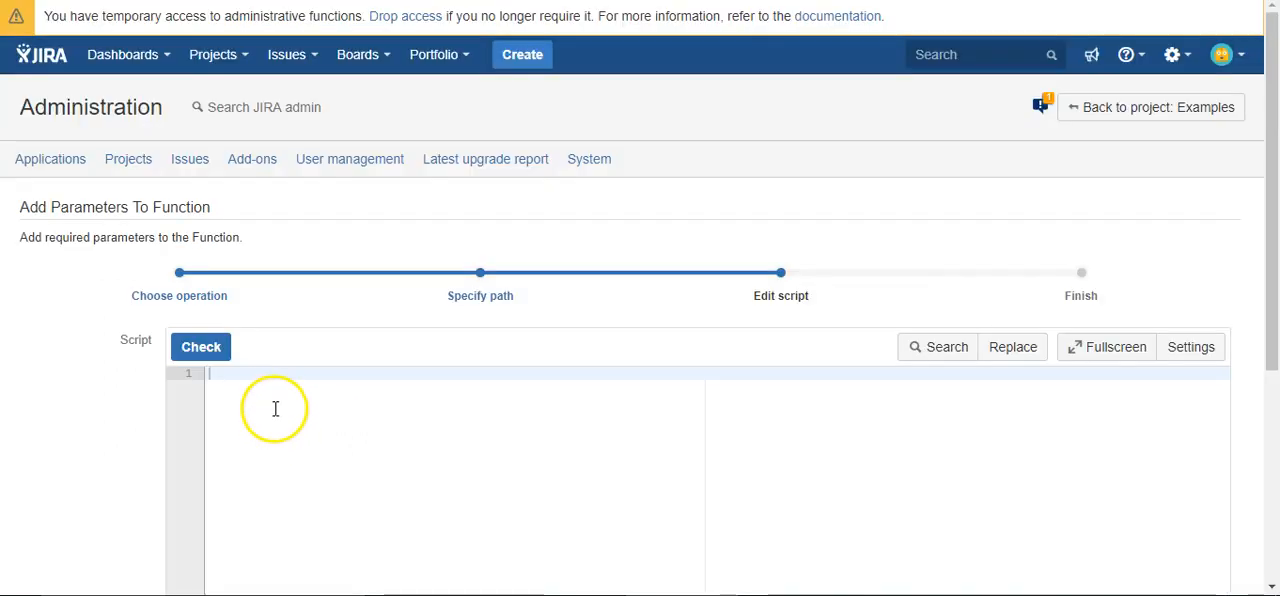
mouse_move(270, 404)
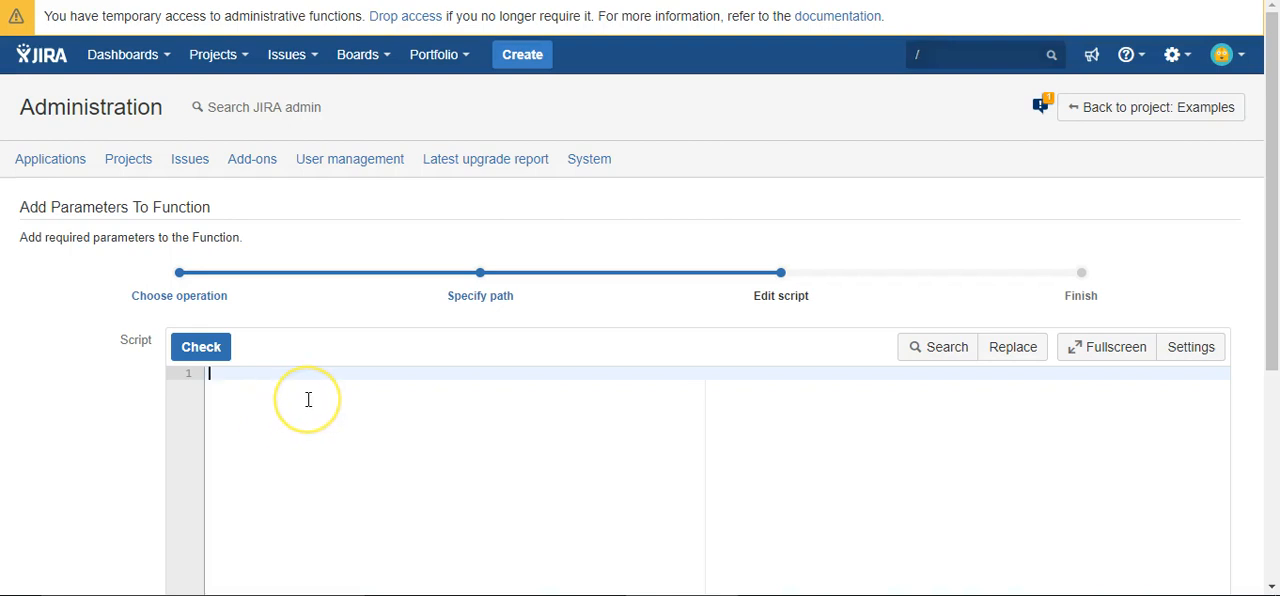
type("//")
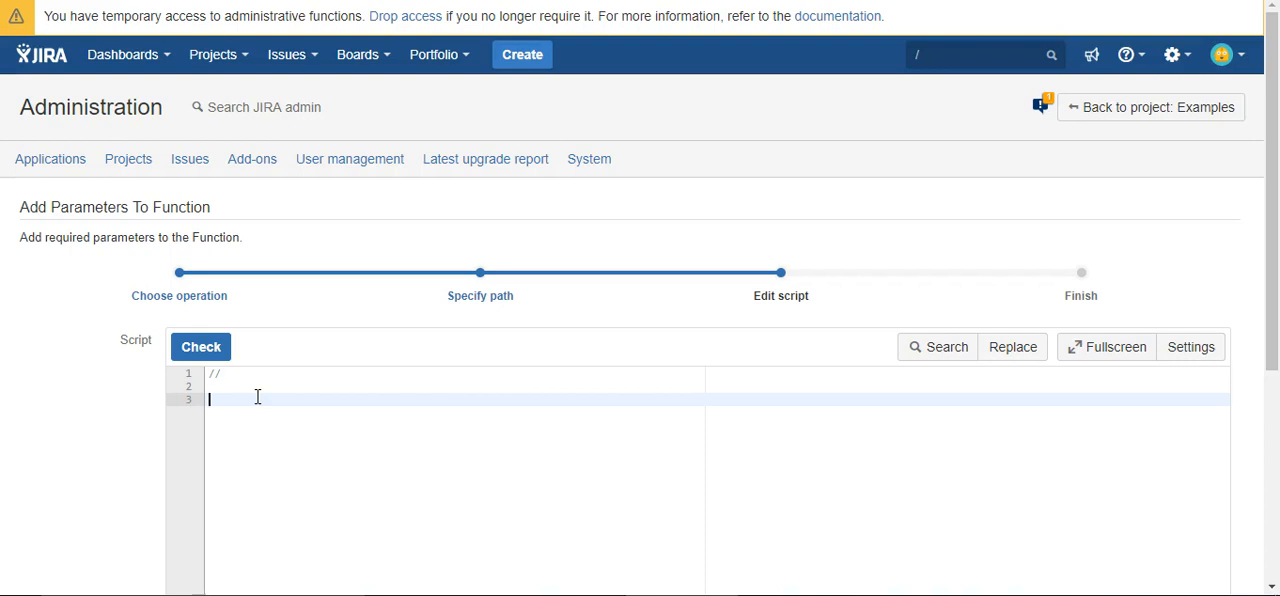
type("if(is)")
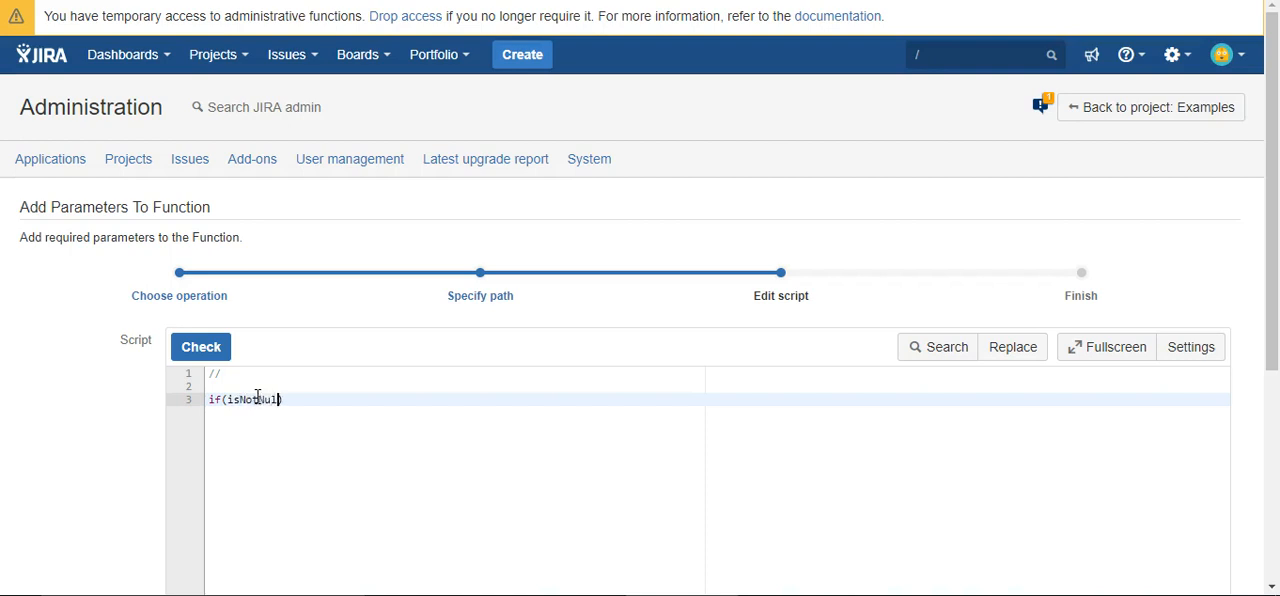
type("(P)")
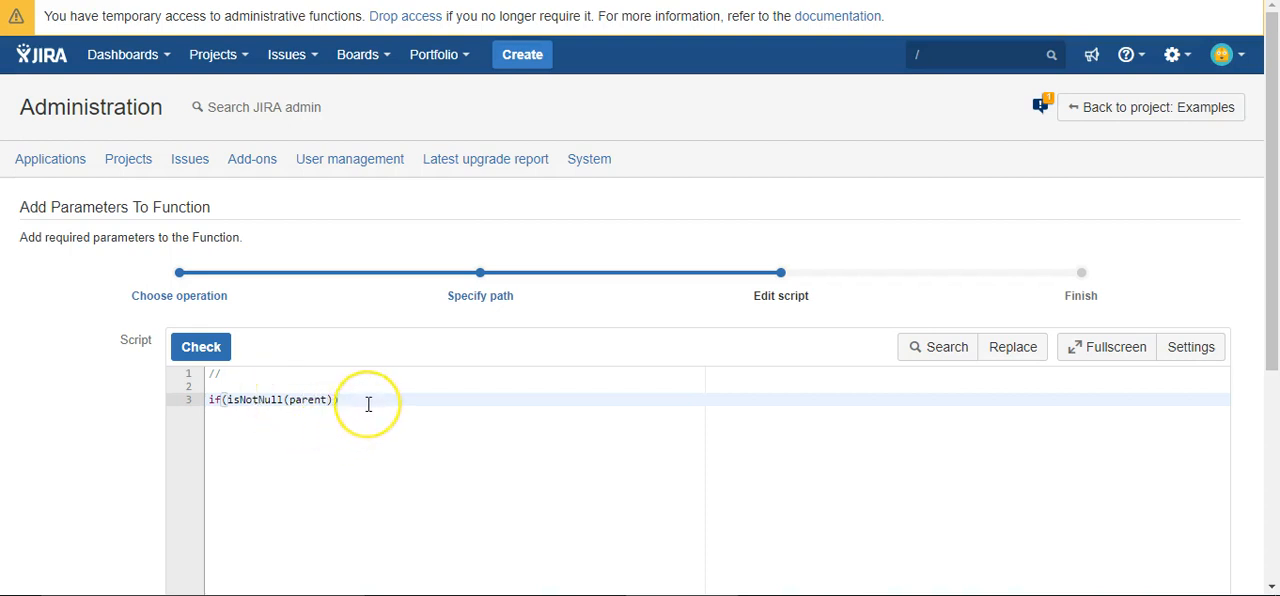
type("{")
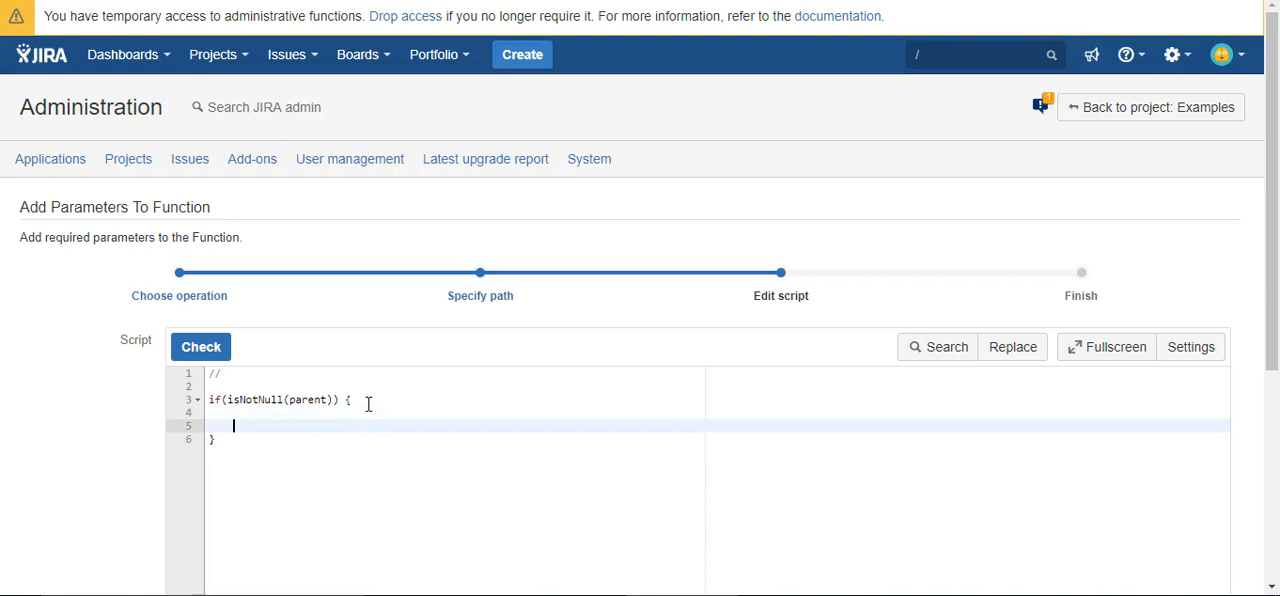
type("su")
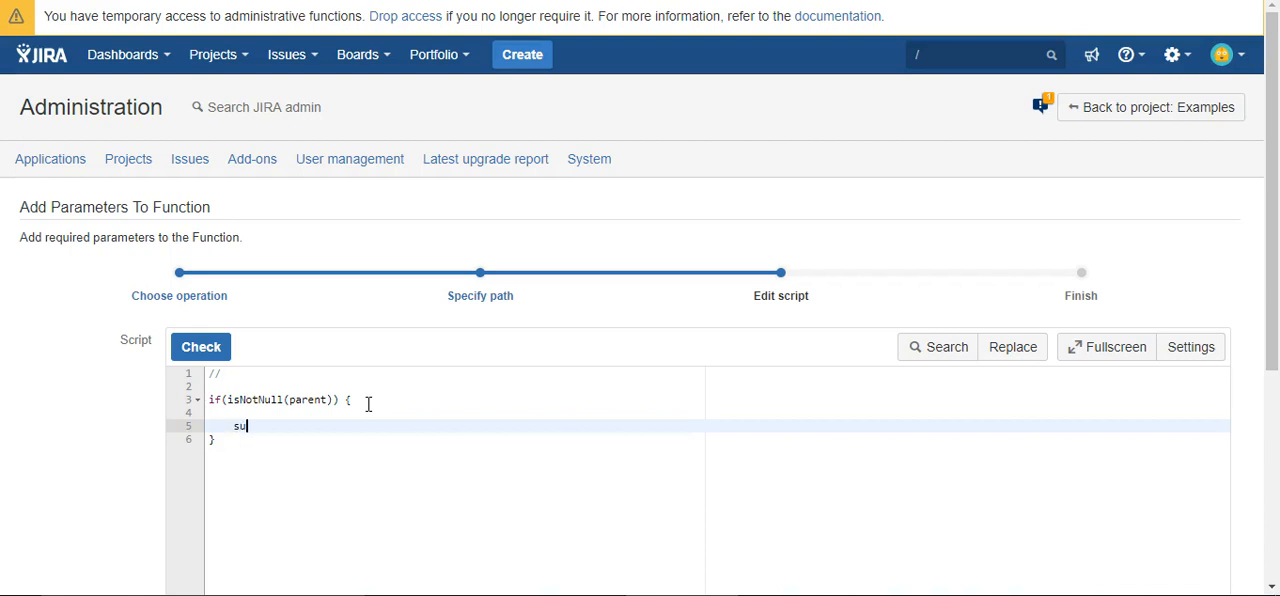
type("mmary")
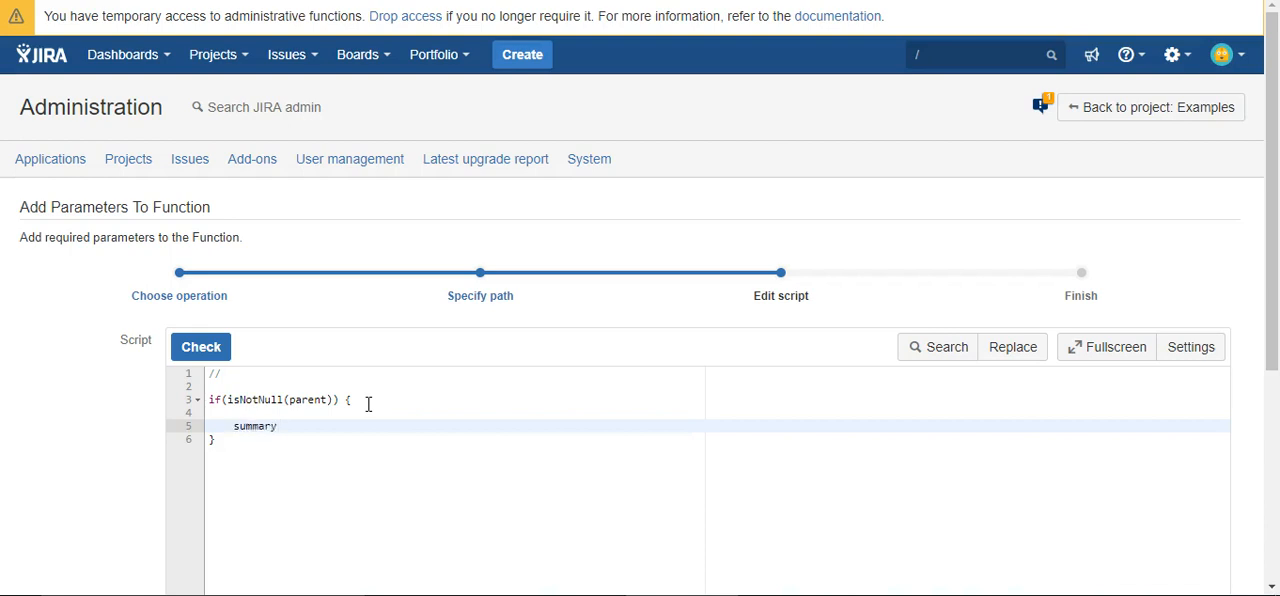
type("=")
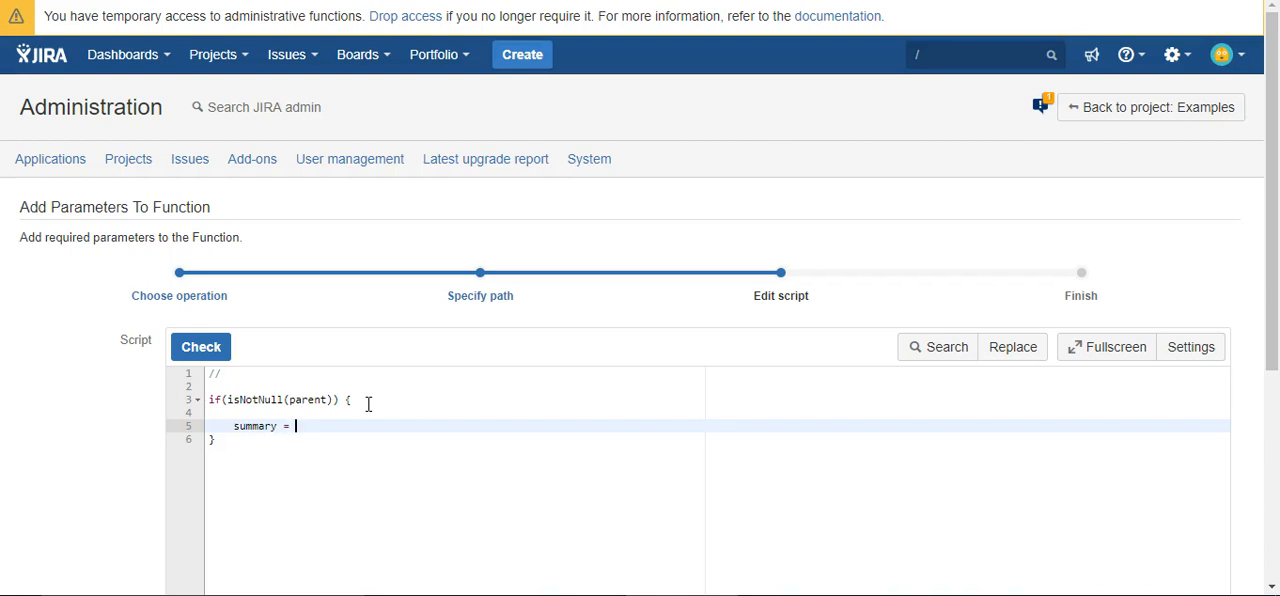
type("%")
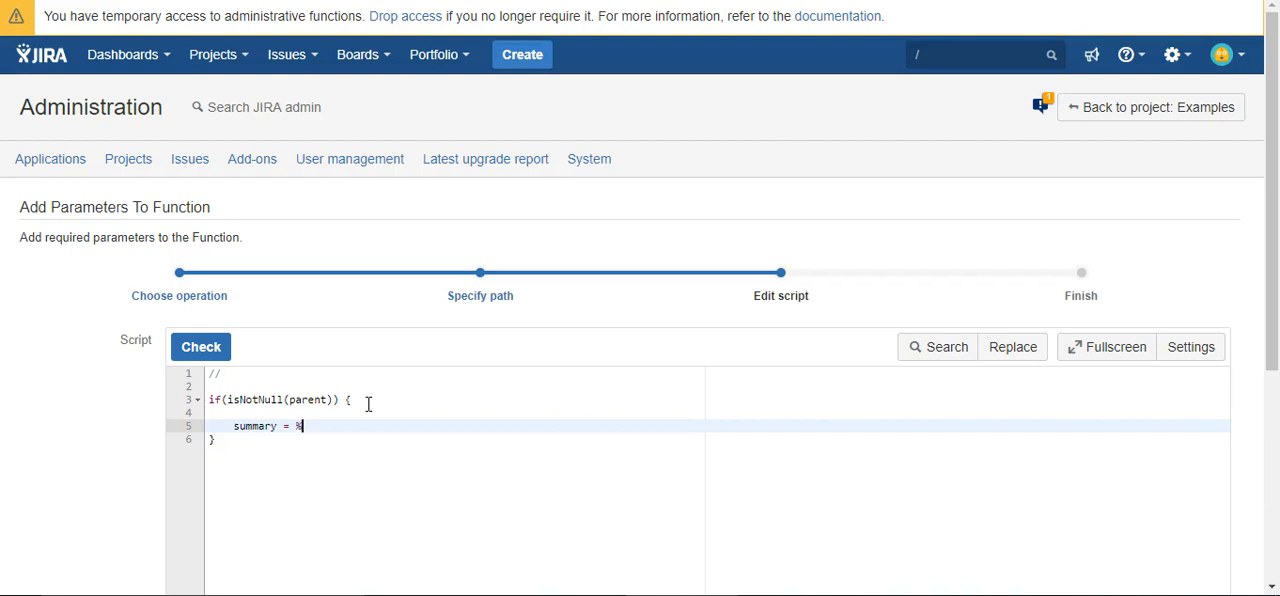
type("parent")
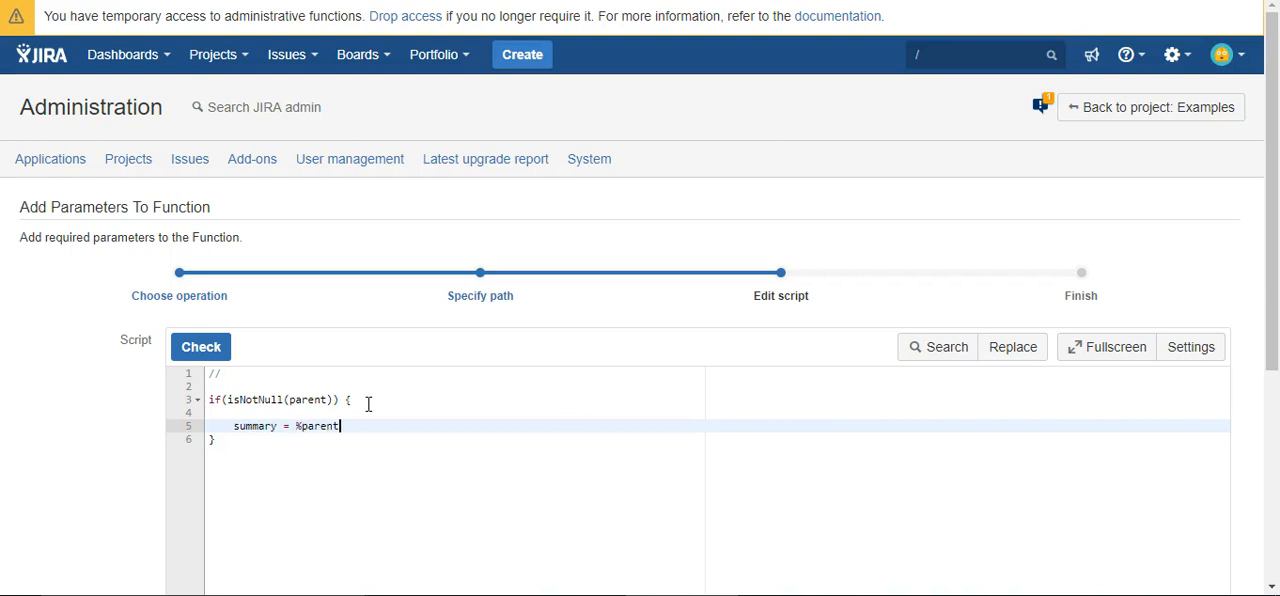
type("%")
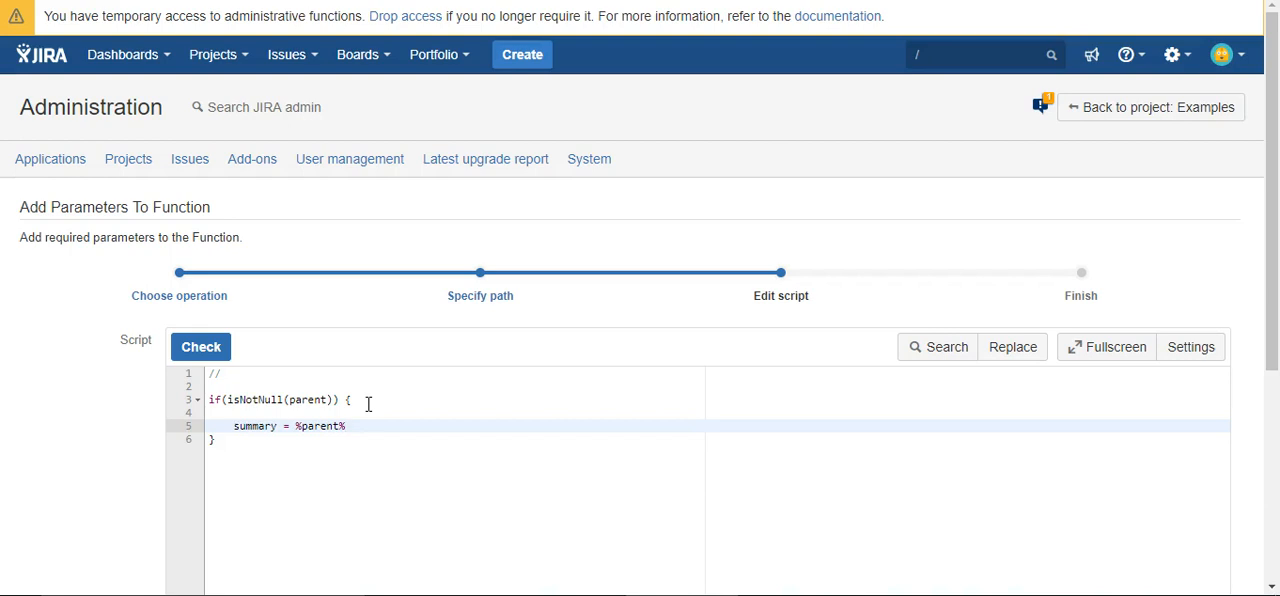
type(".summary")
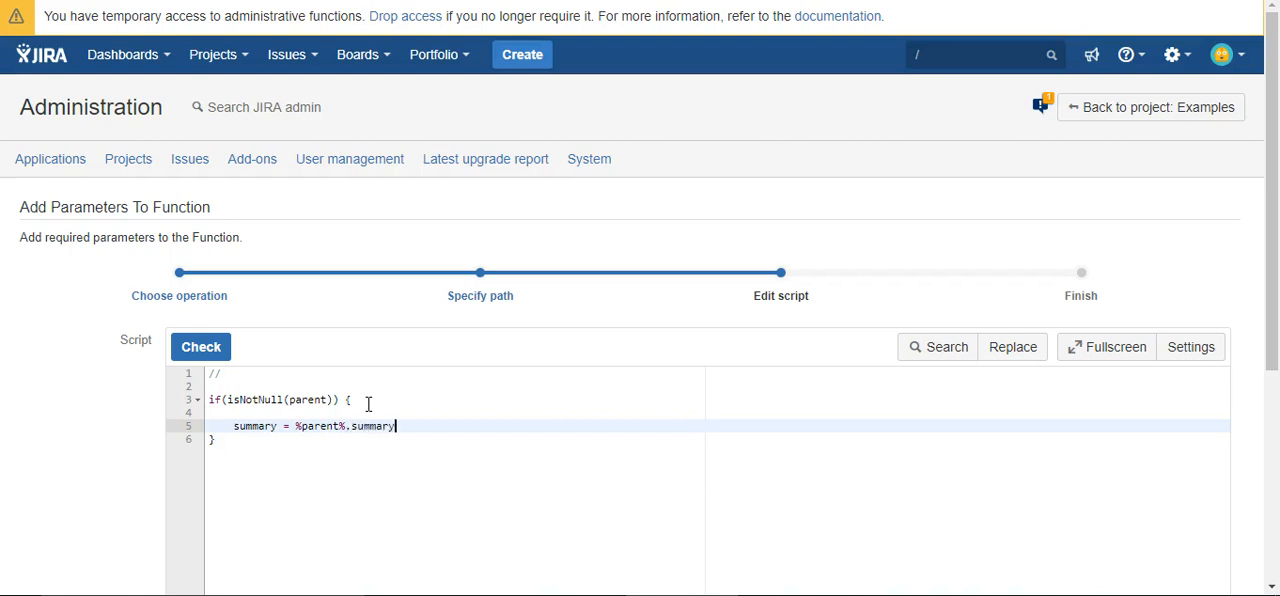
type(";")
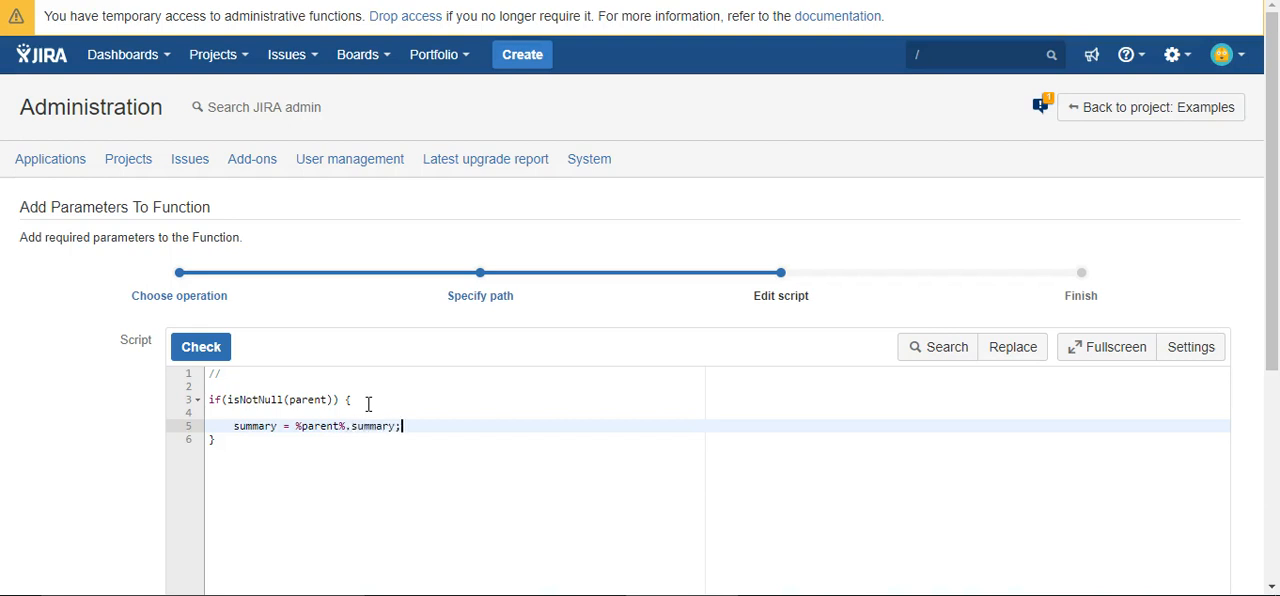
Add description = %parent%.description; and dueDate = %parent%.dueDate; to the block
key("Enter")
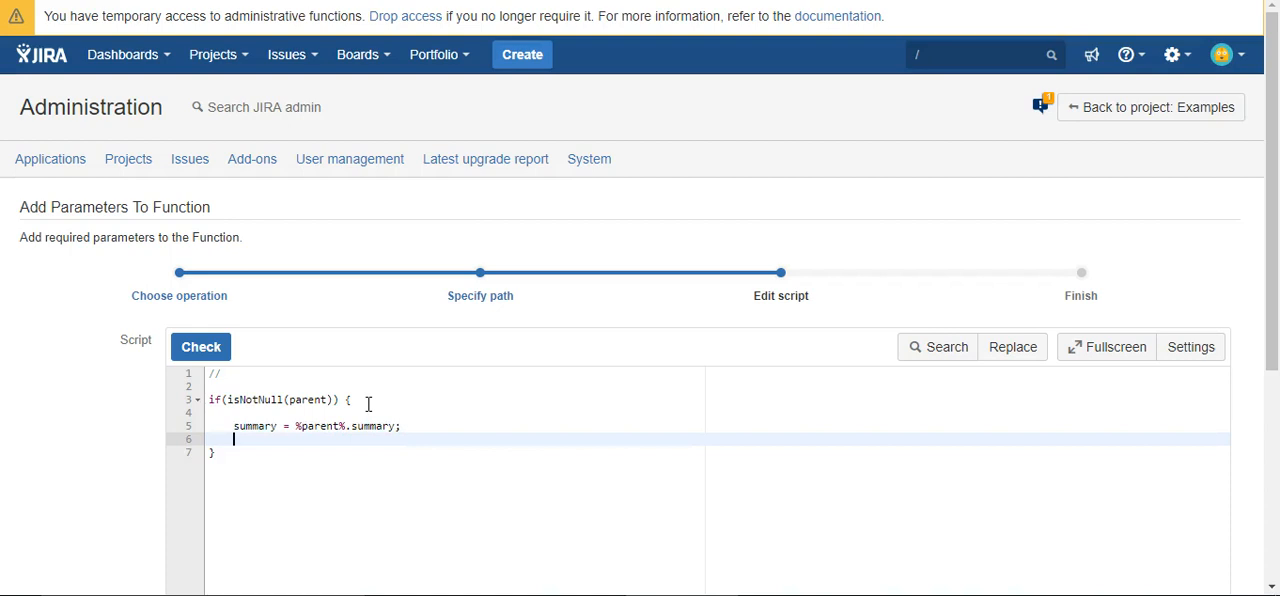
type("description = %pare")
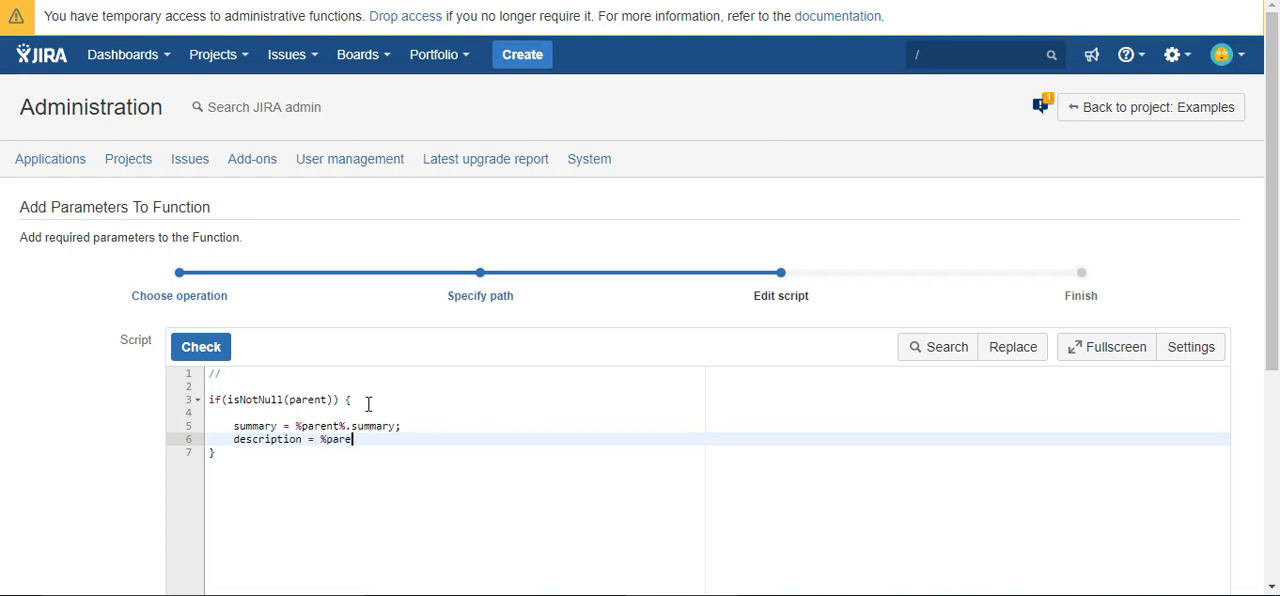
type("nt%")
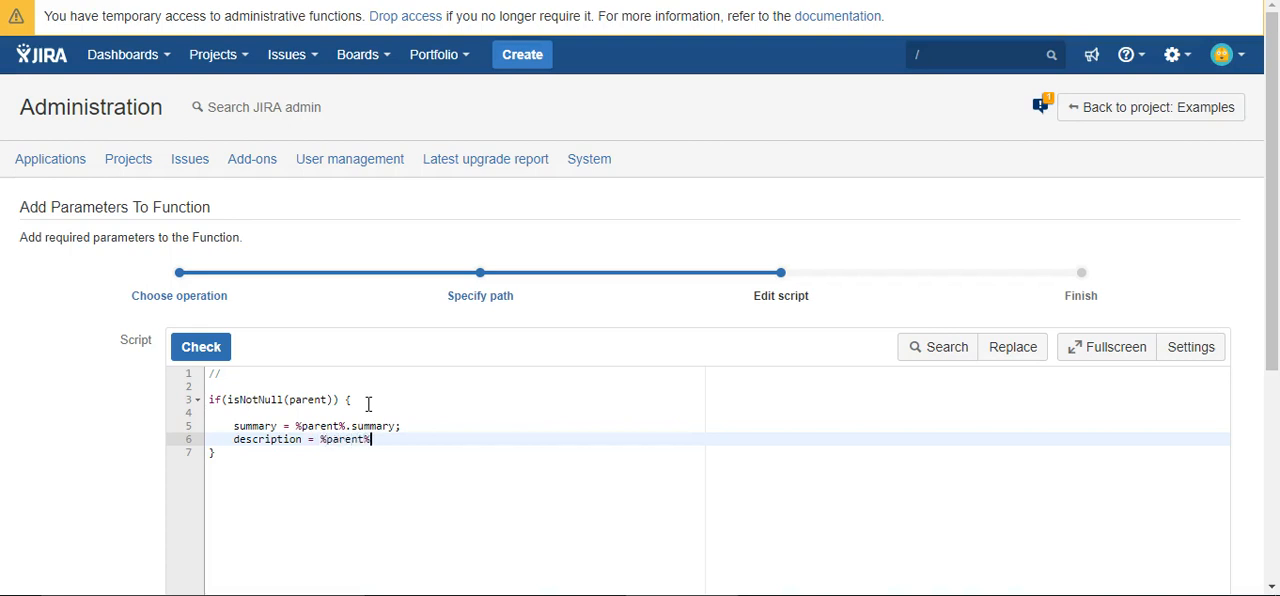
type(".descr")
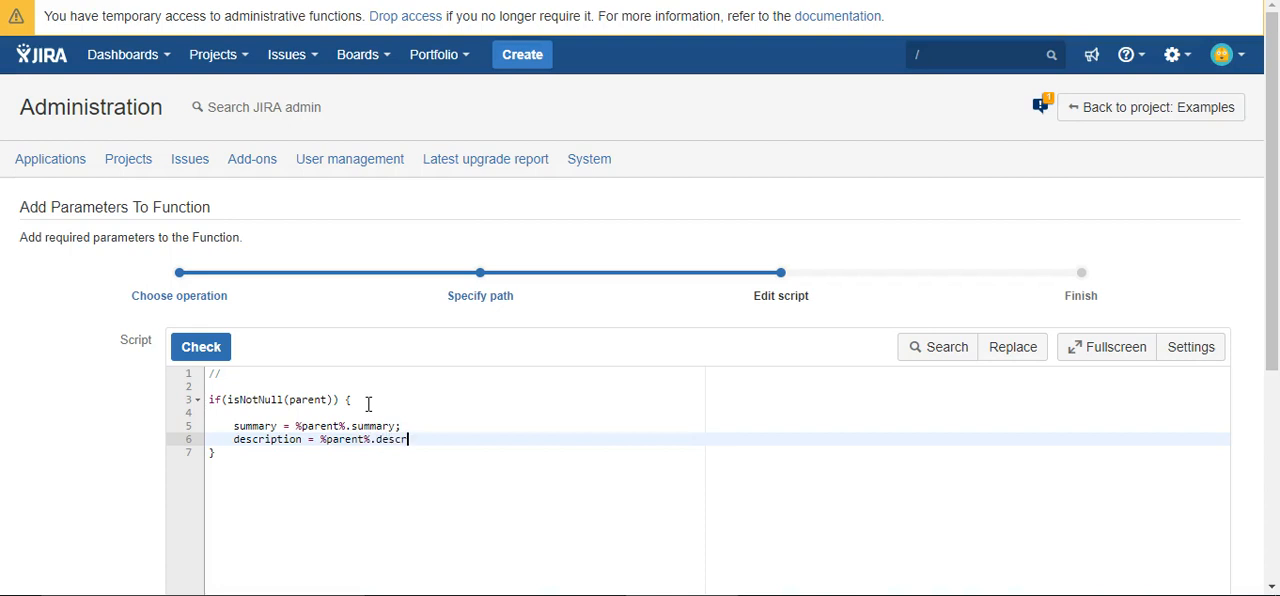
type("iption;")
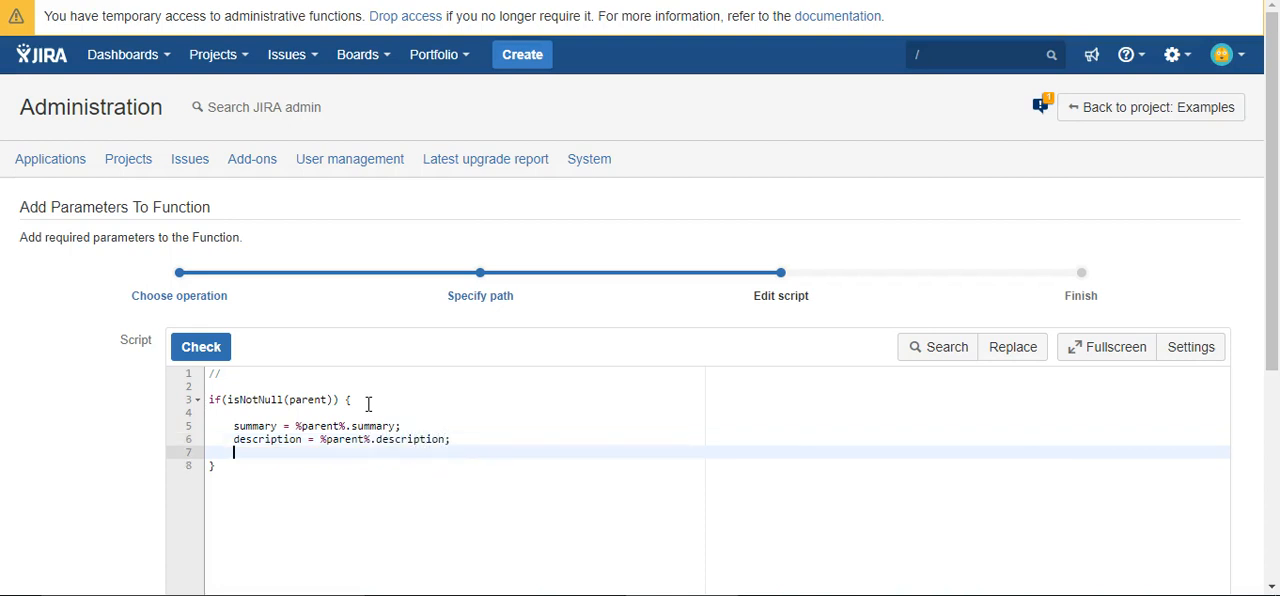
type("dueDate")
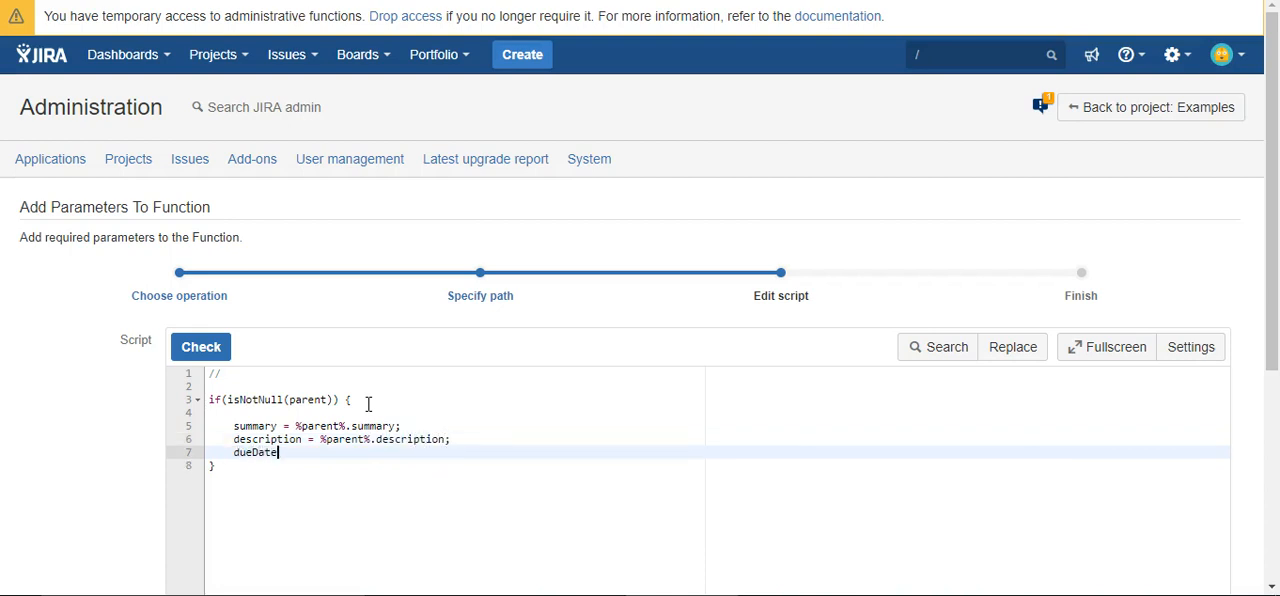
type("=")
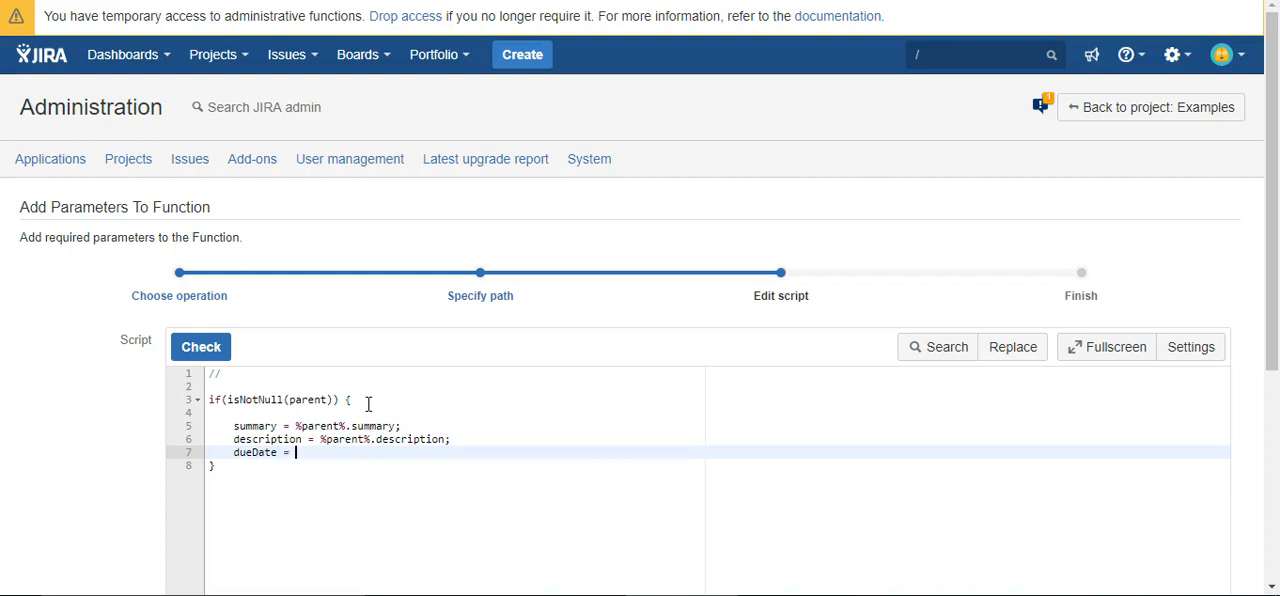
type("%parent")
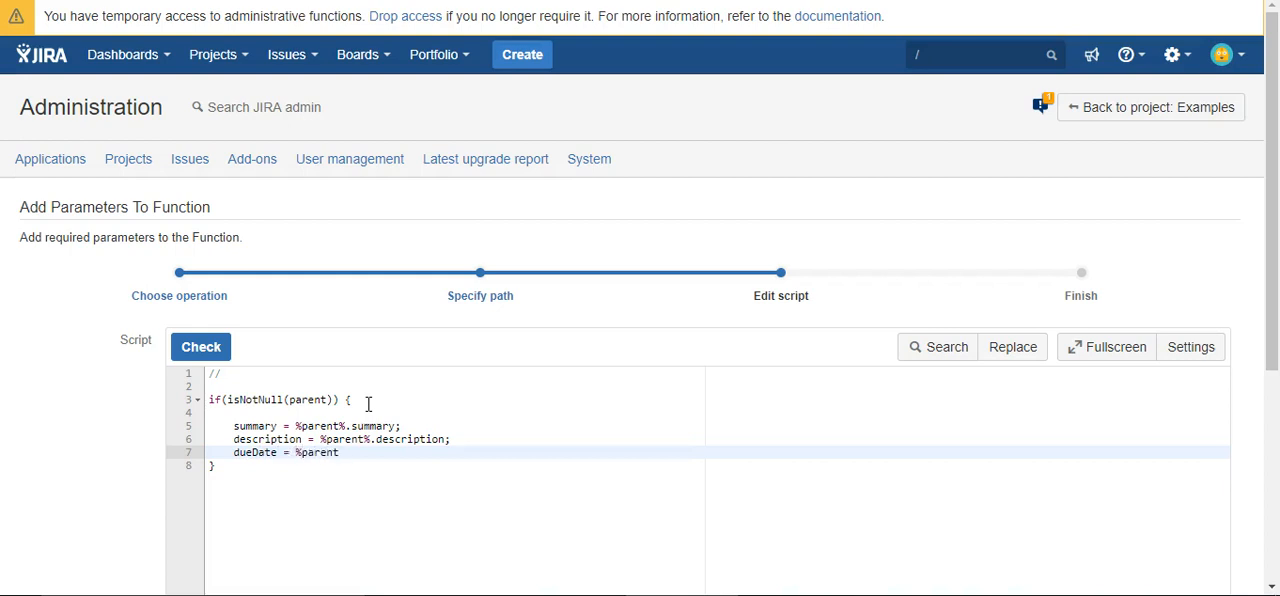
type("%.due")
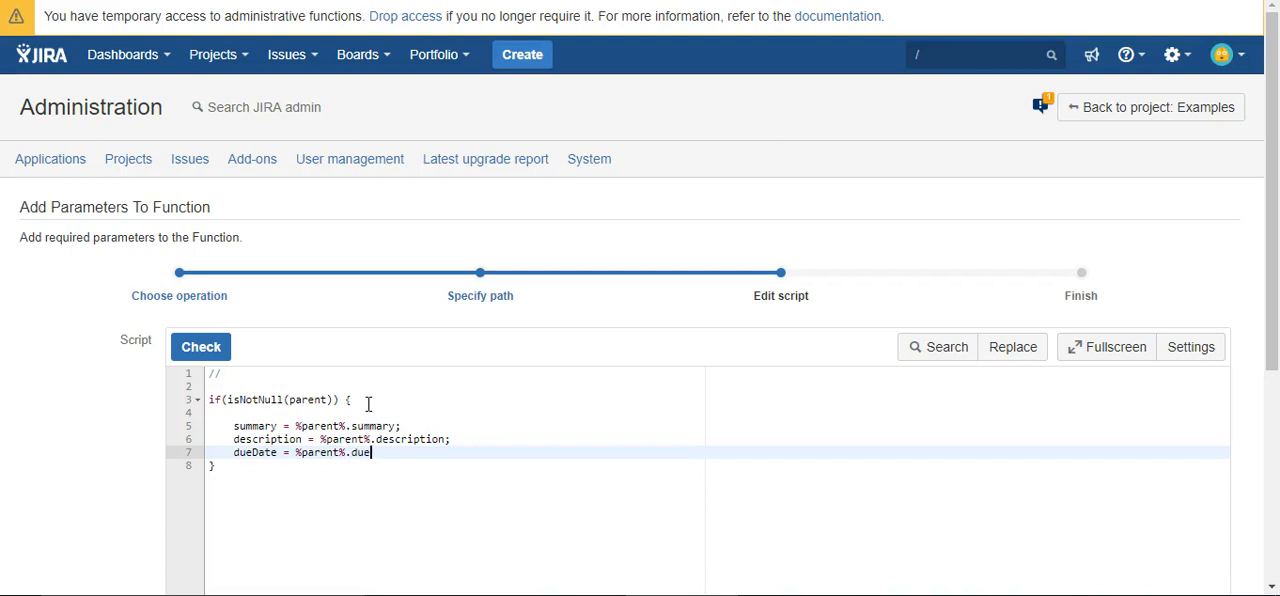
type("Date")
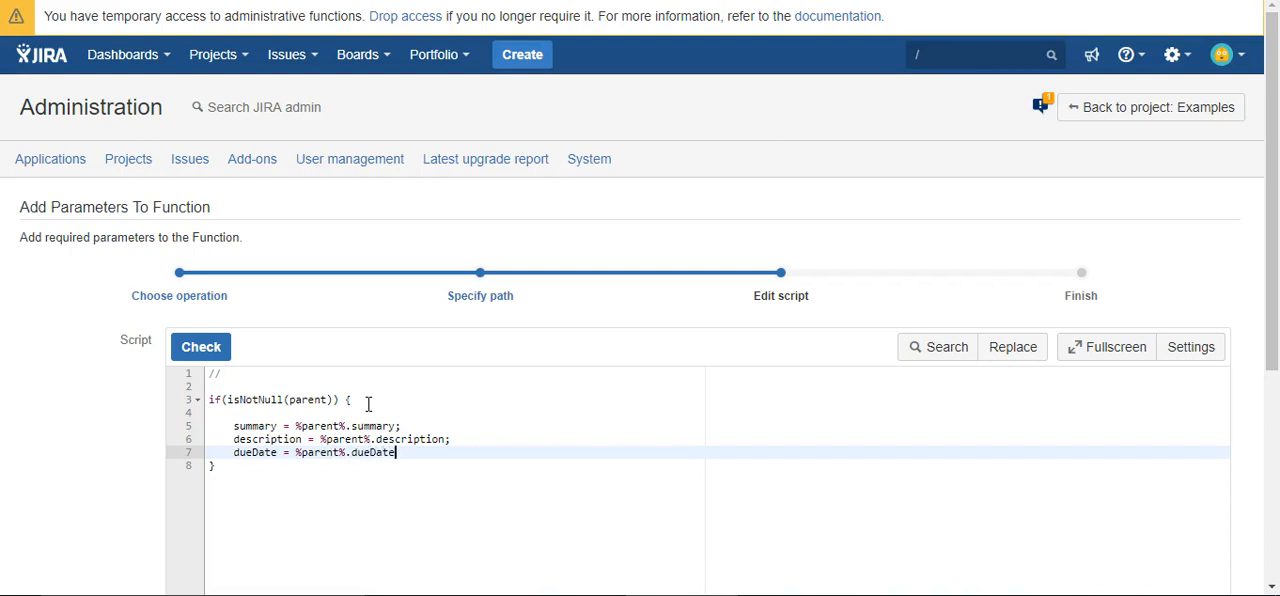
type(";")
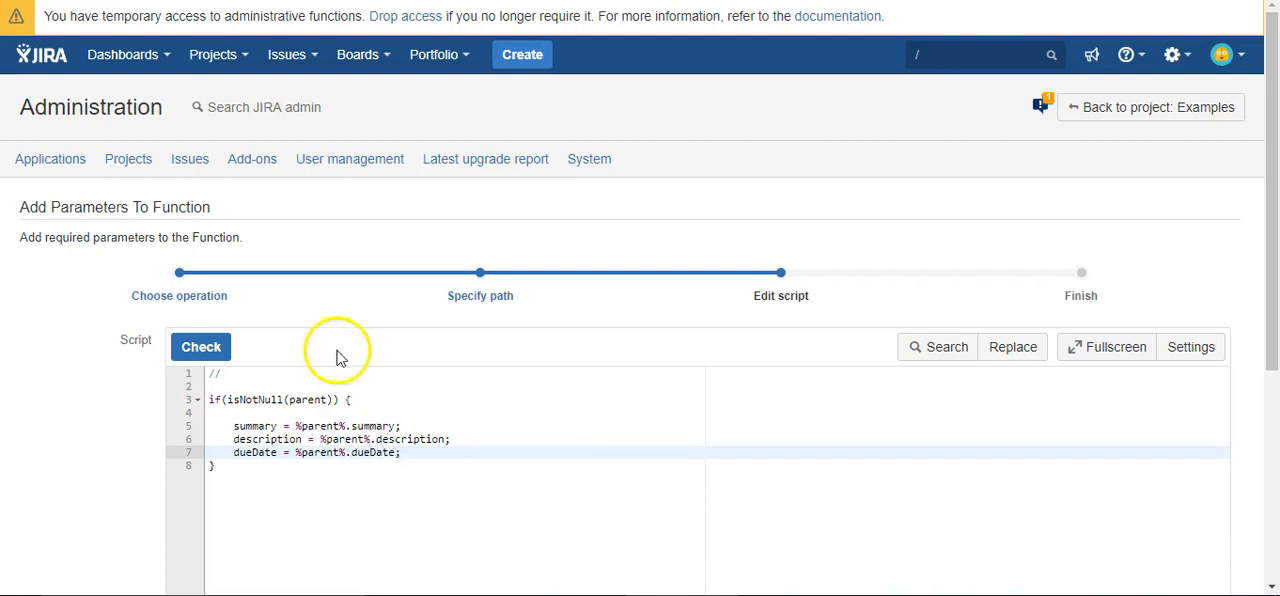
Check the script's syntax and finish the wizard, saving the SIL post-function on Create
left_click(200, 346)
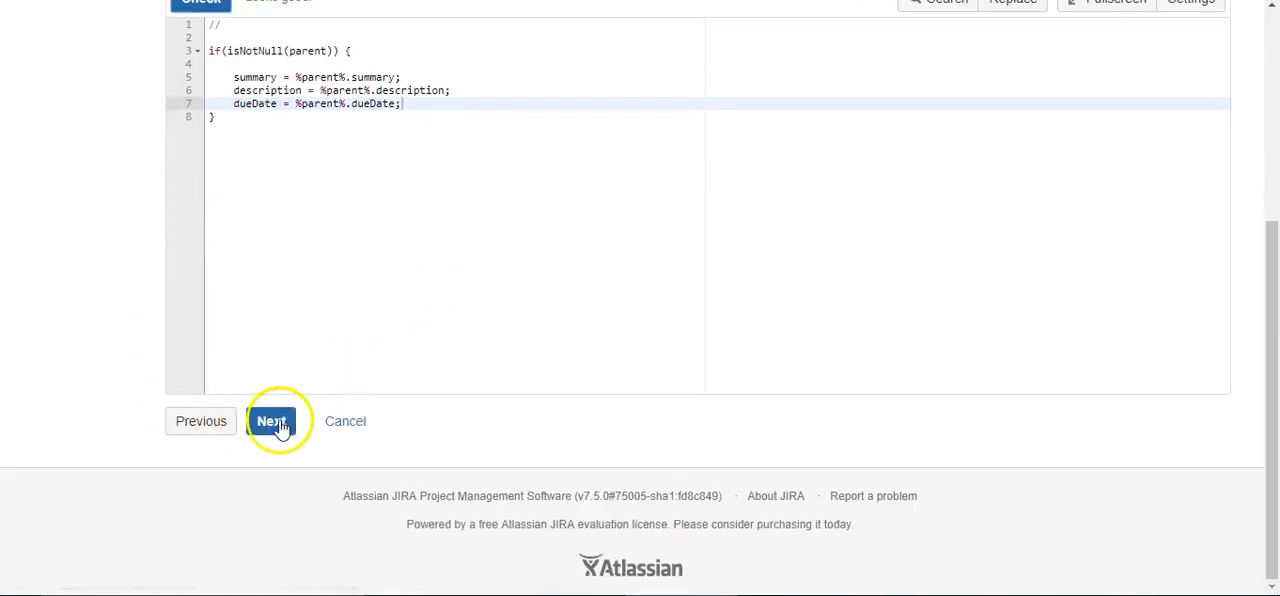
left_click(271, 421)
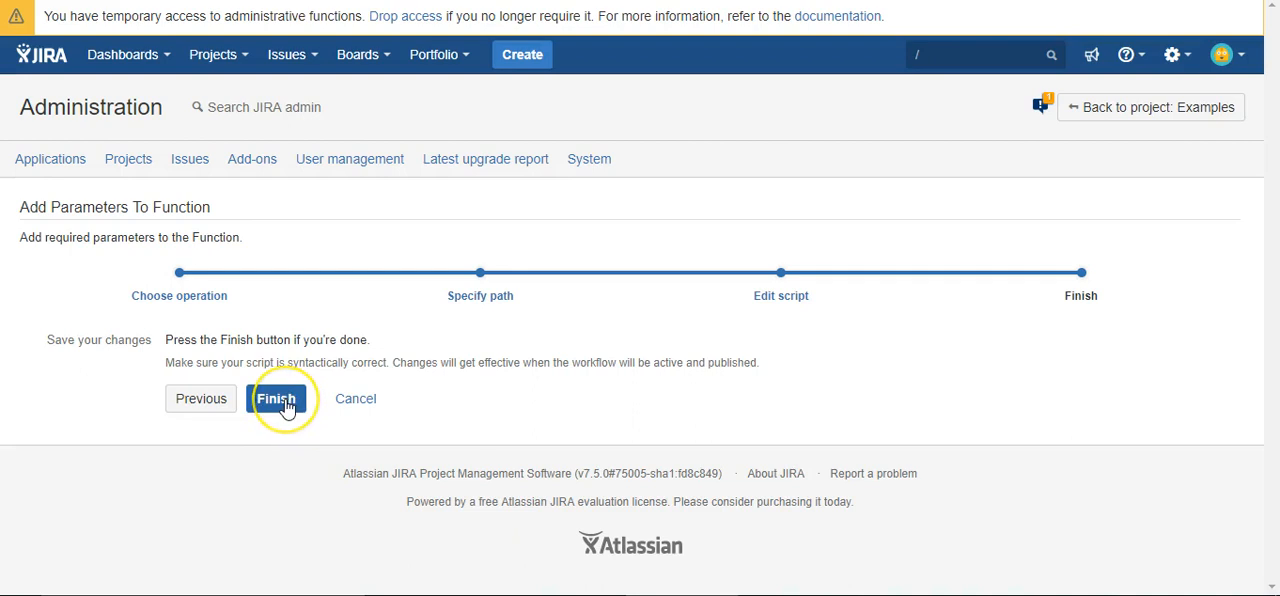
left_click(276, 398)
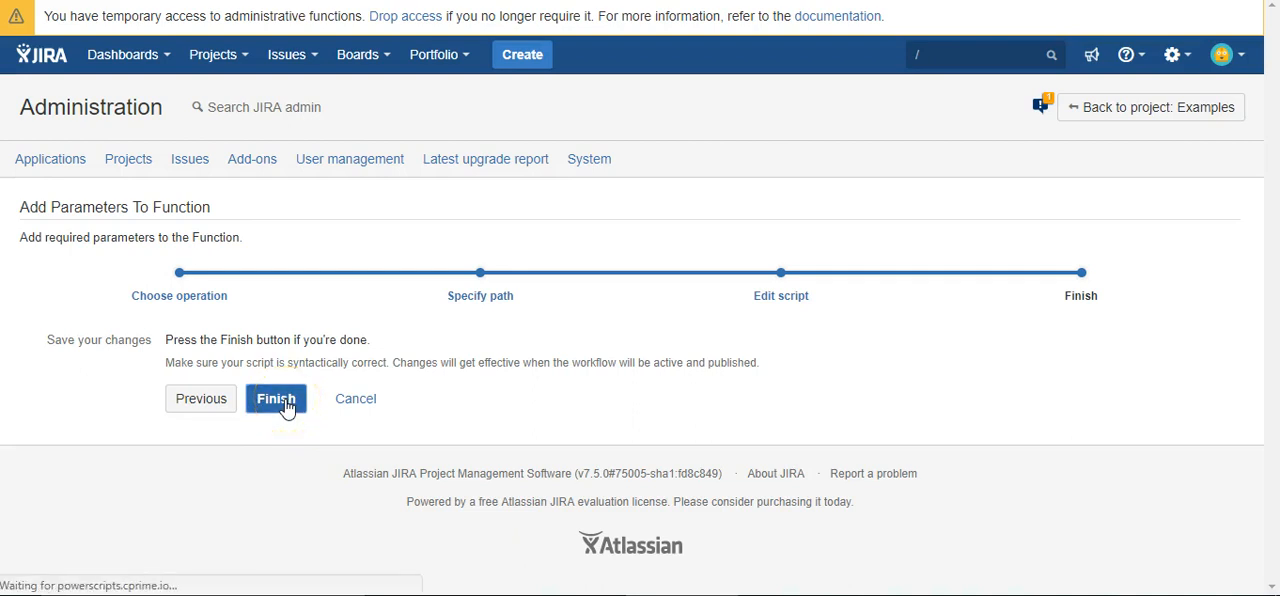
left_click(276, 399)
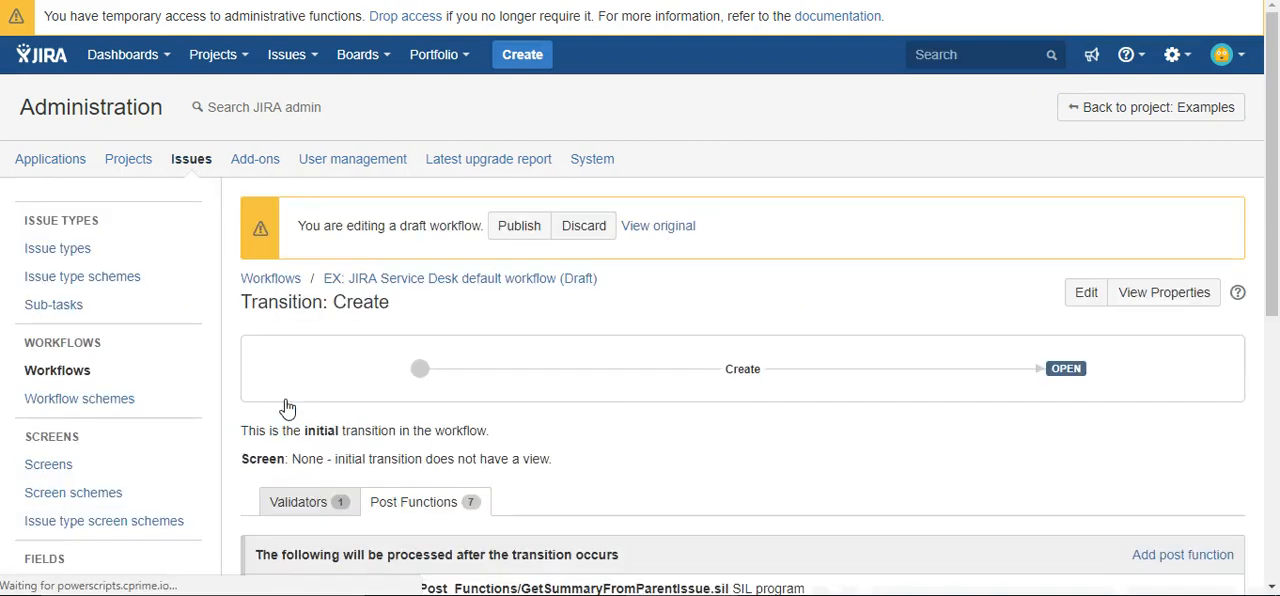
Publish the draft workflow over the active one without saving a backup copy
left_click(519, 225)
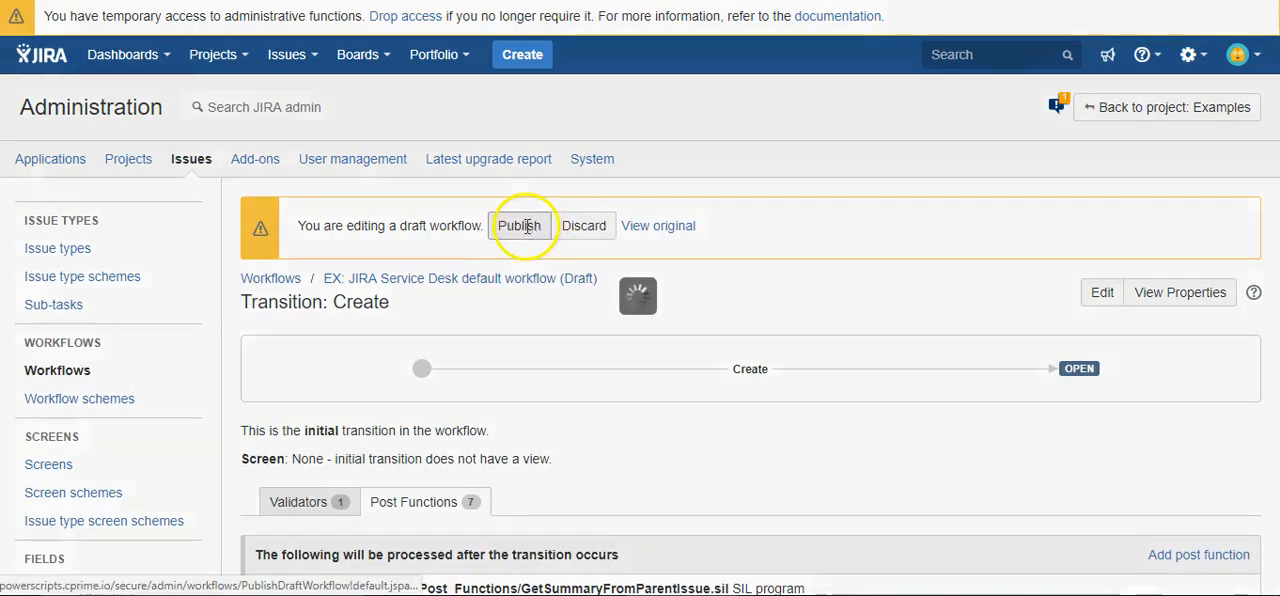
left_click(524, 225)
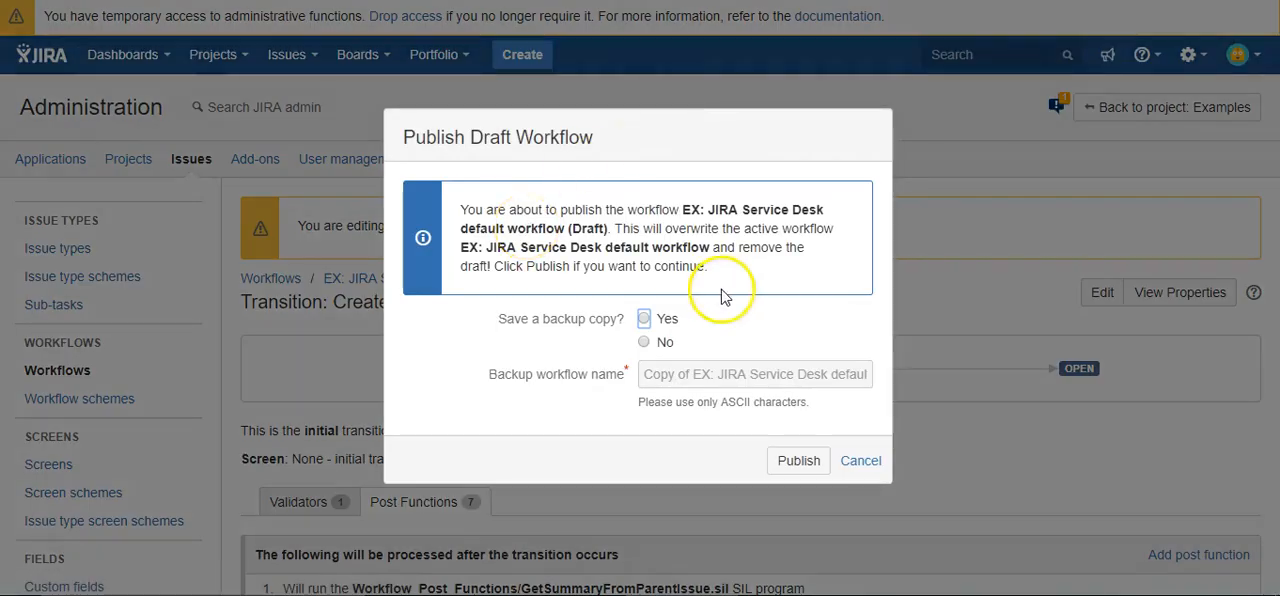
left_click(644, 341)
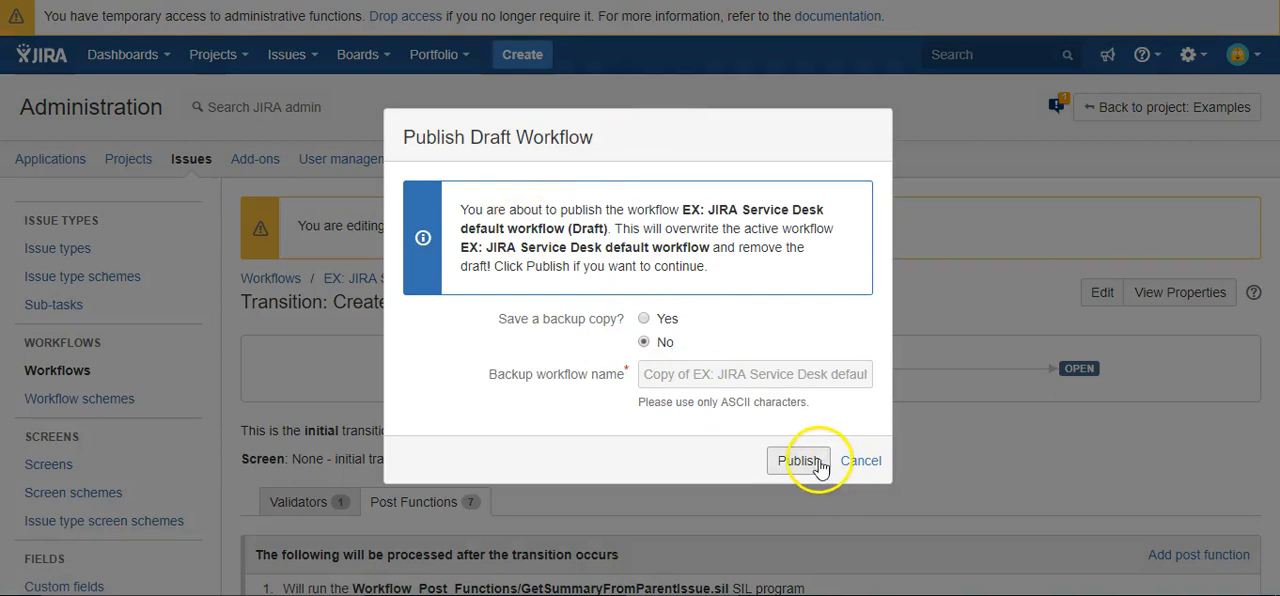
left_click(800, 460)
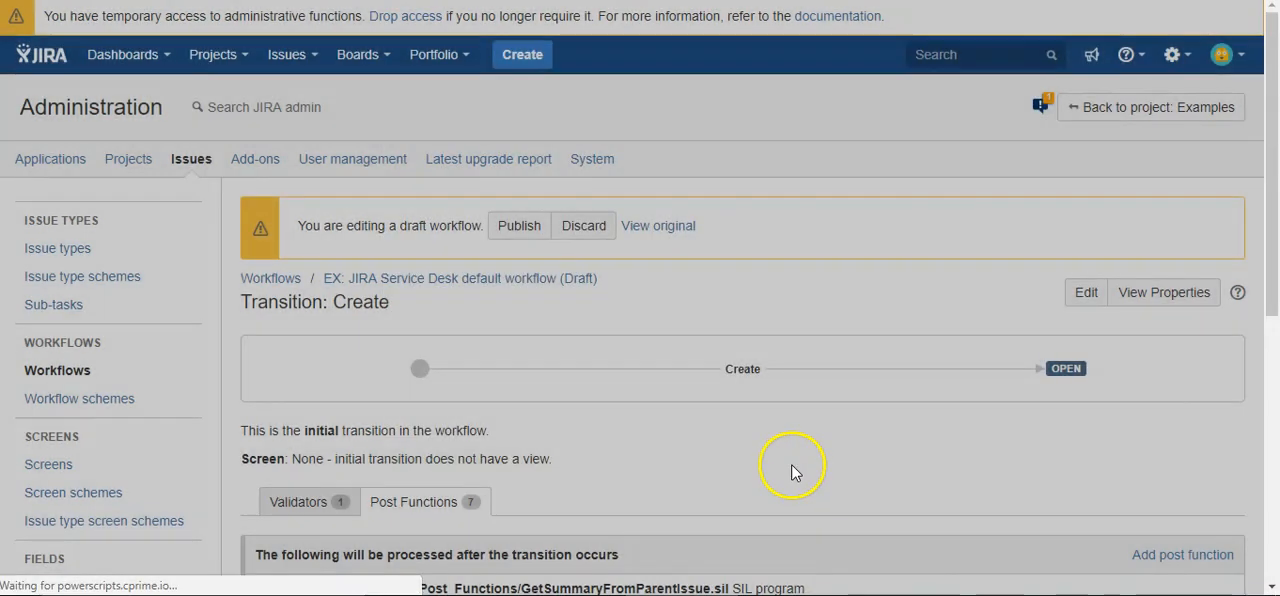
left_click(518, 225)
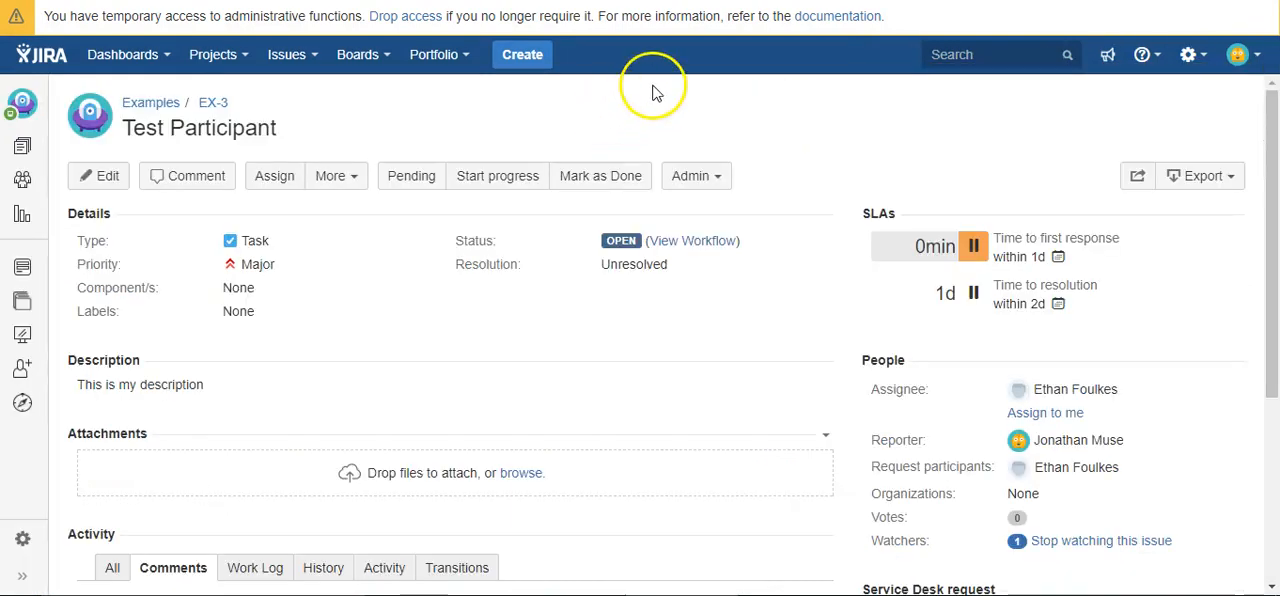
mouse_move(338, 176)
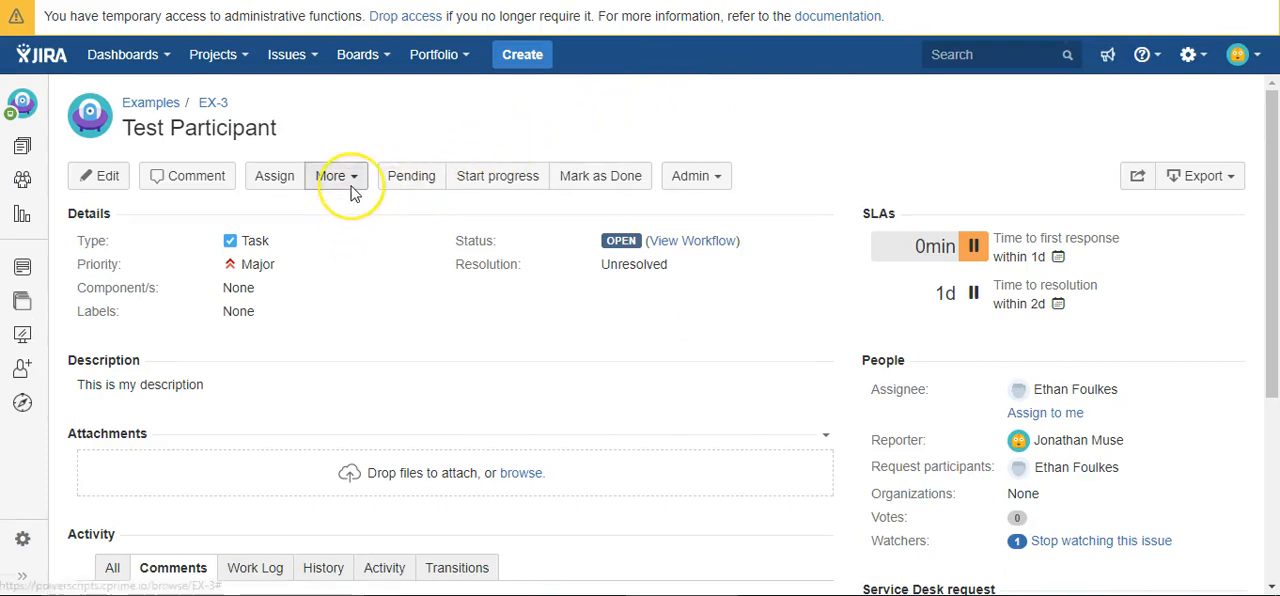
Create a sub-task under EX-3 with summary 'Test' via More > Create sub-task
left_click(331, 175)
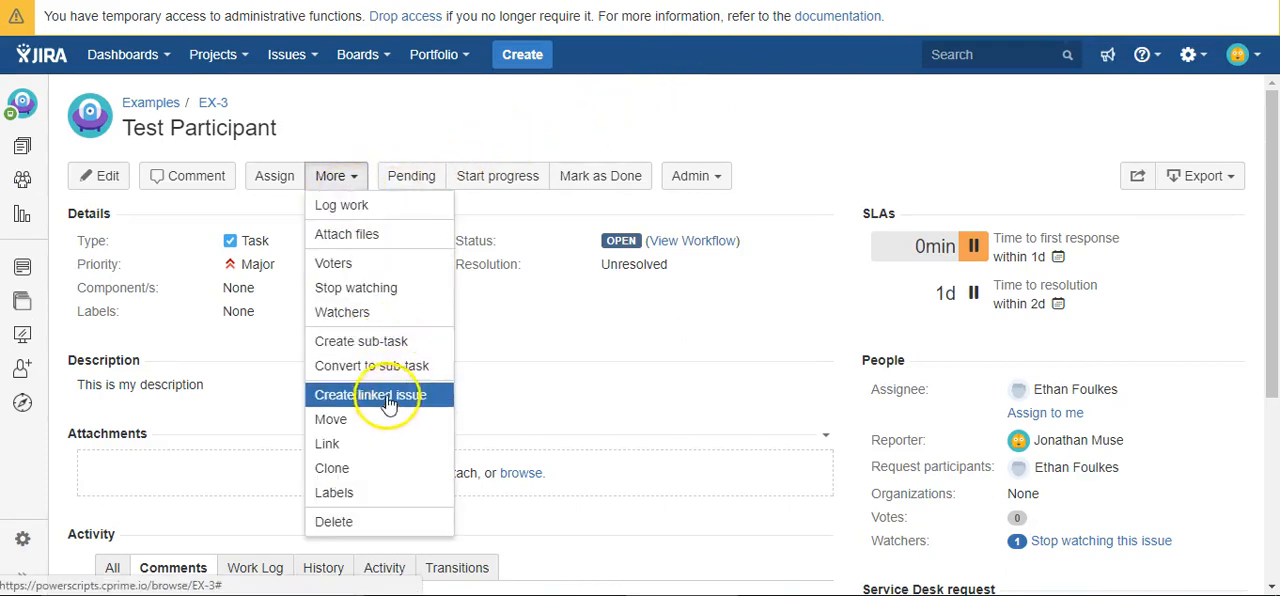
left_click(379, 394)
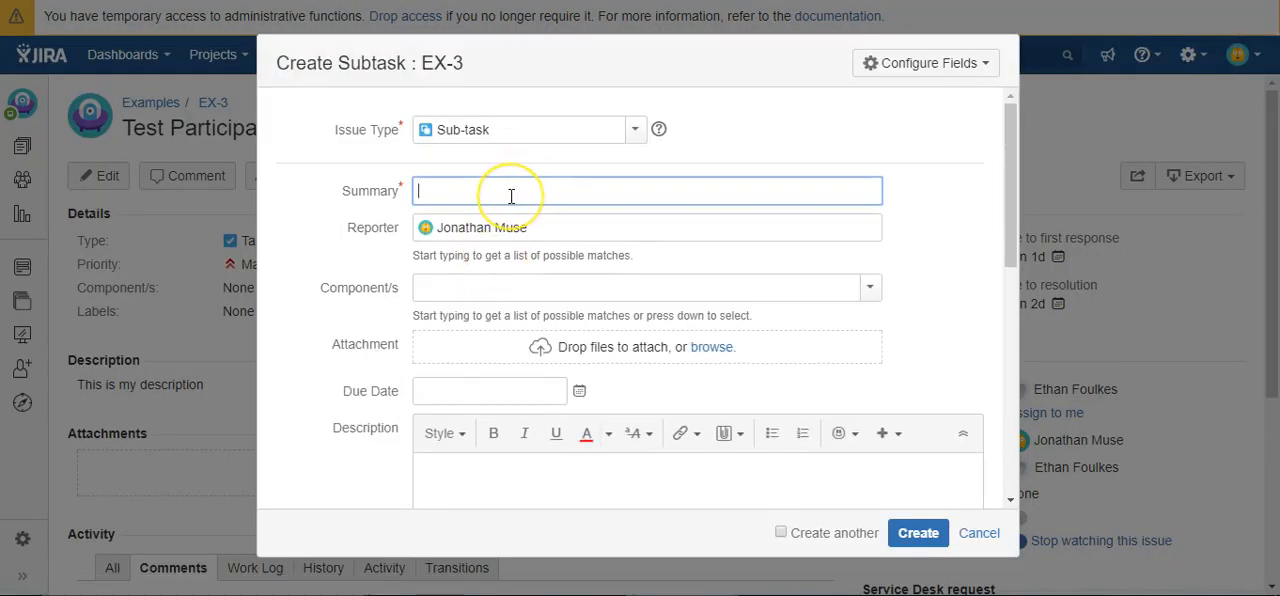
type("Test")
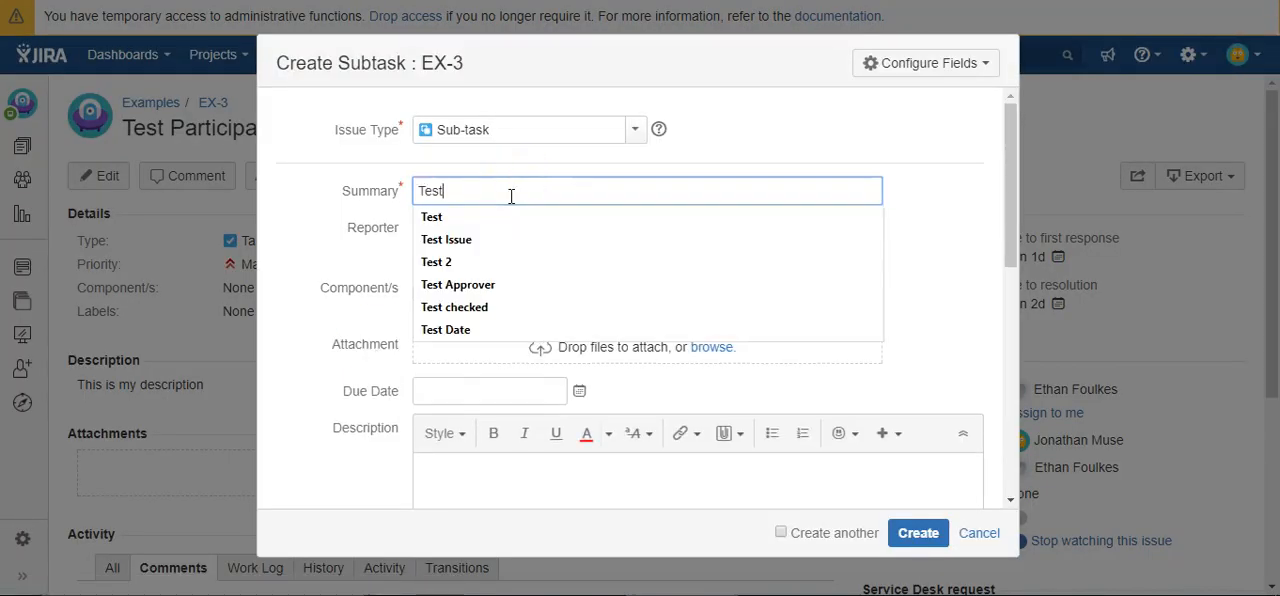
mouse_move(931, 197)
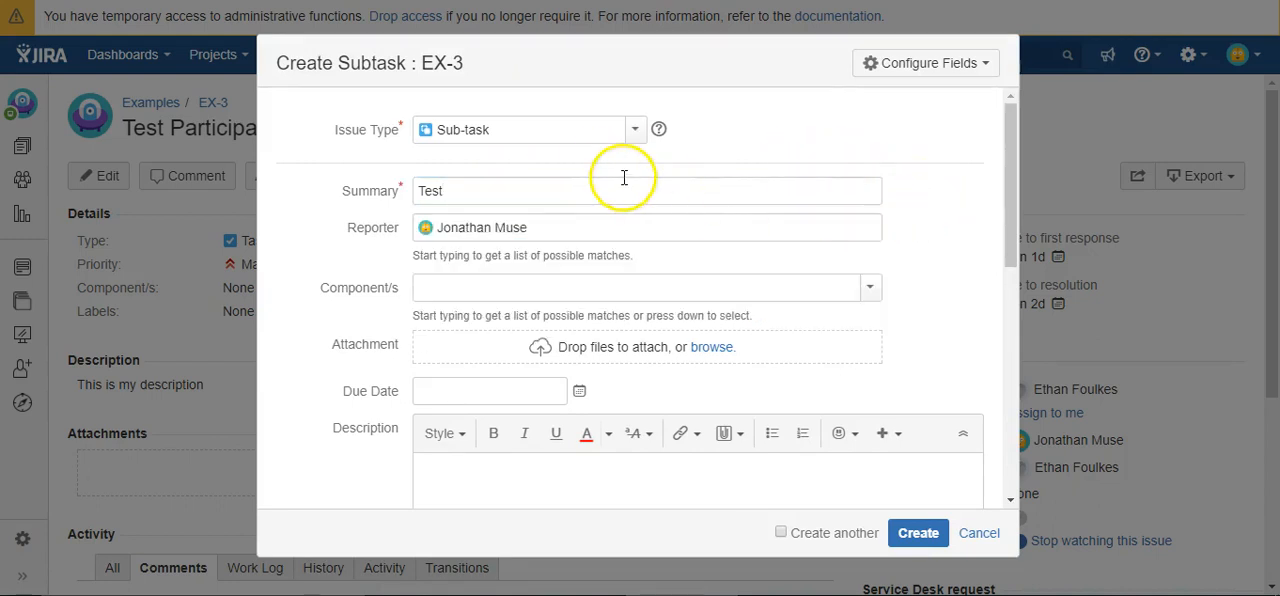
mouse_move(548, 261)
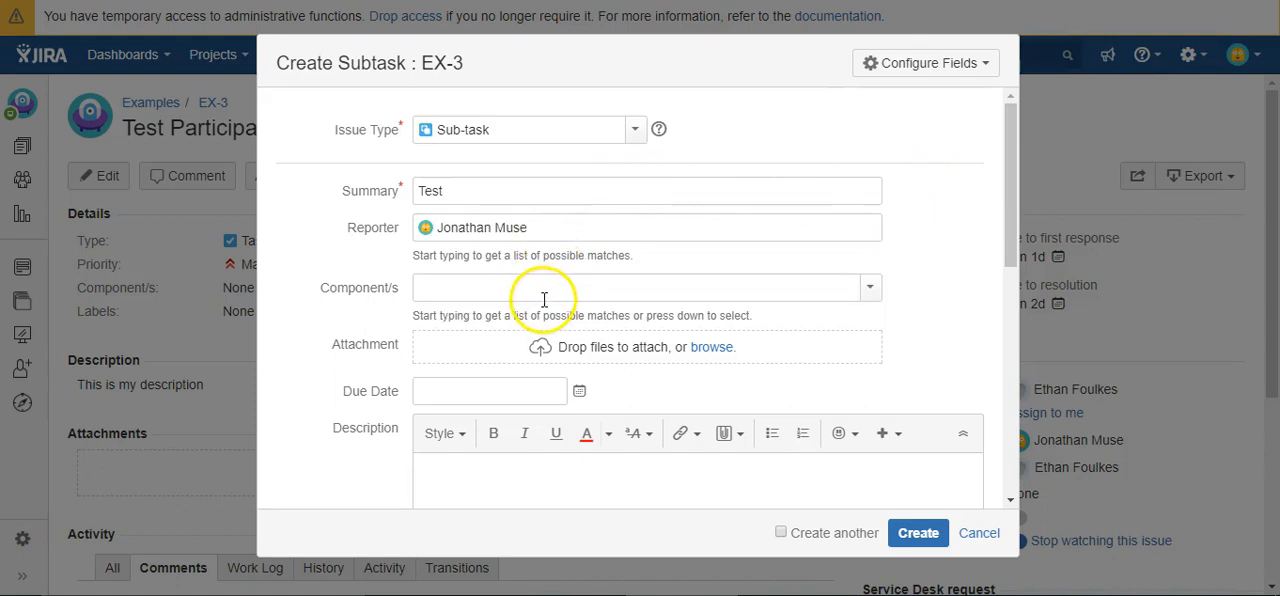
mouse_move(919, 533)
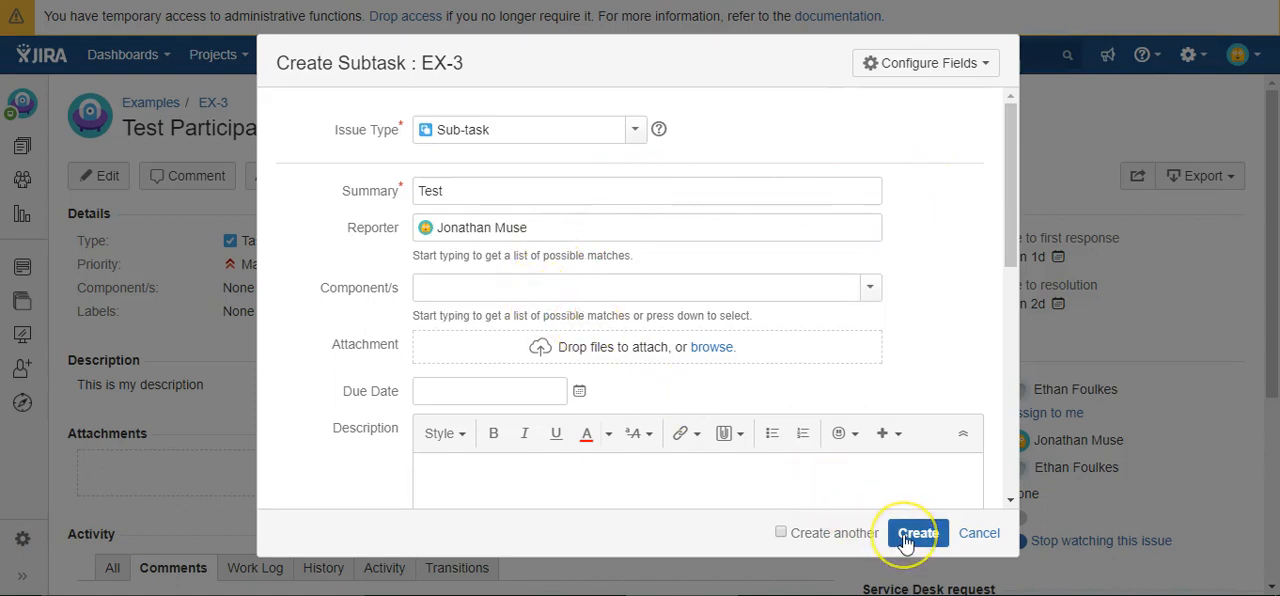
left_click(917, 533)
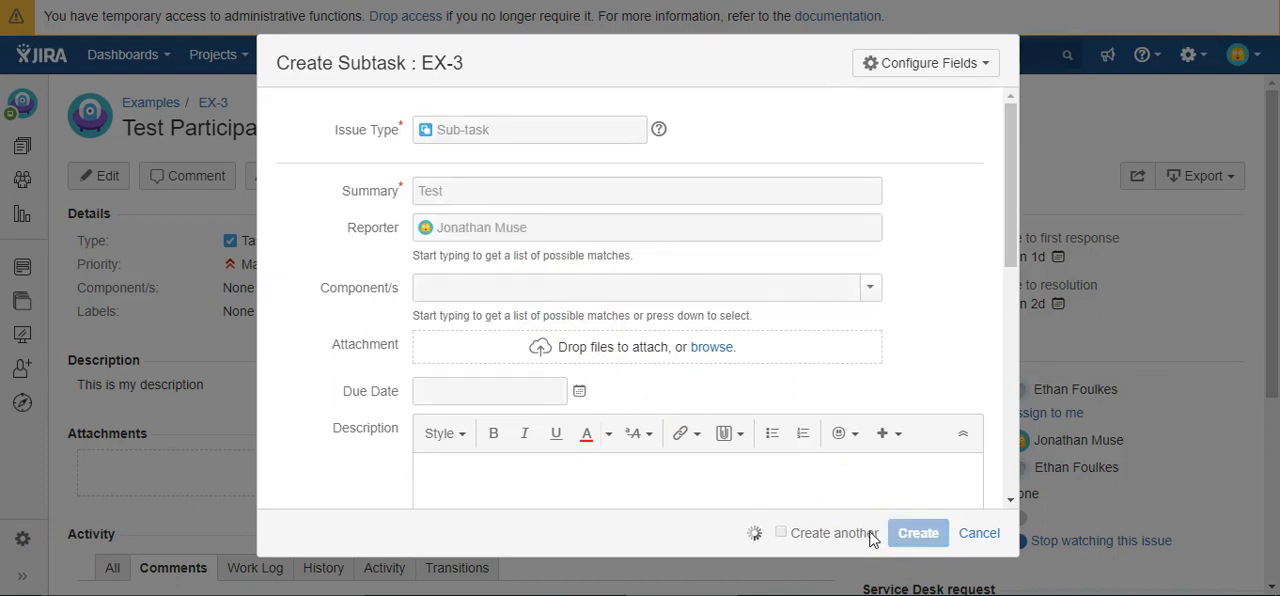
left_click(917, 533)
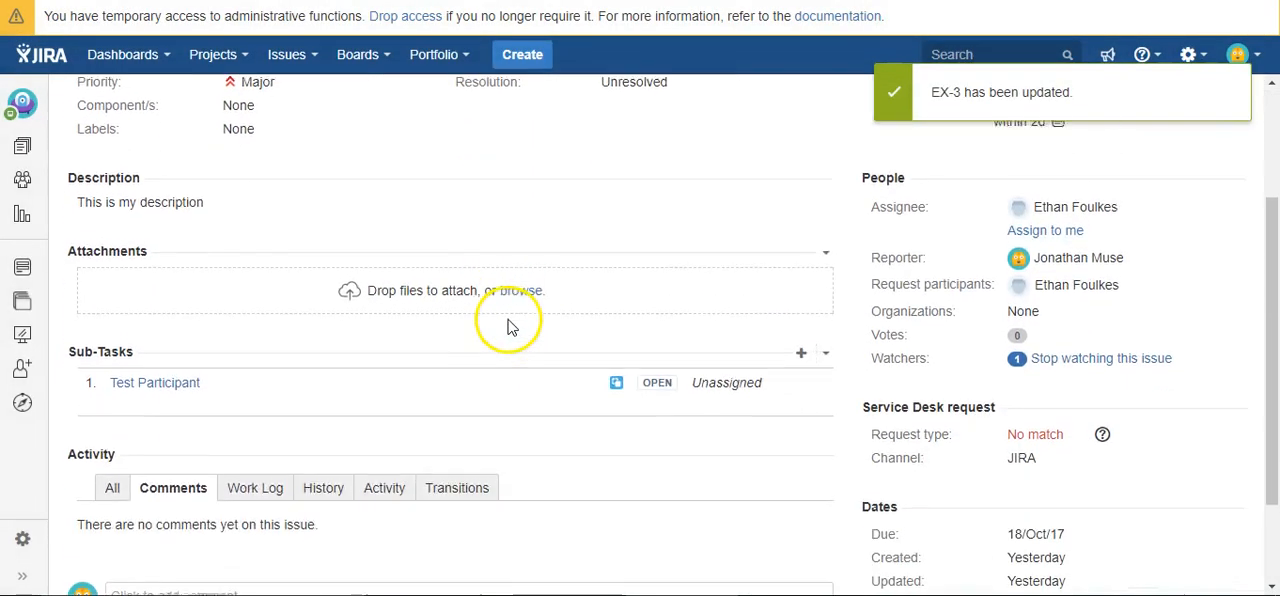
Scroll through sub-task EX-9 to check its inherited summary, description and 18/Oct/17 due date
scroll("down", 3)
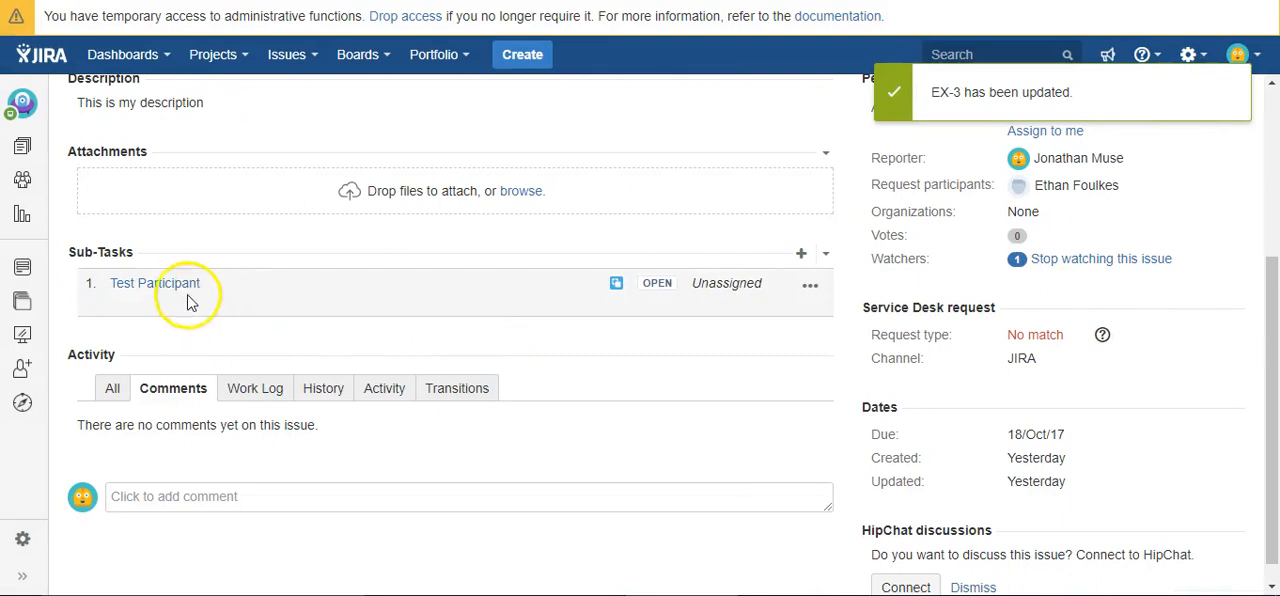
mouse_move(172, 293)
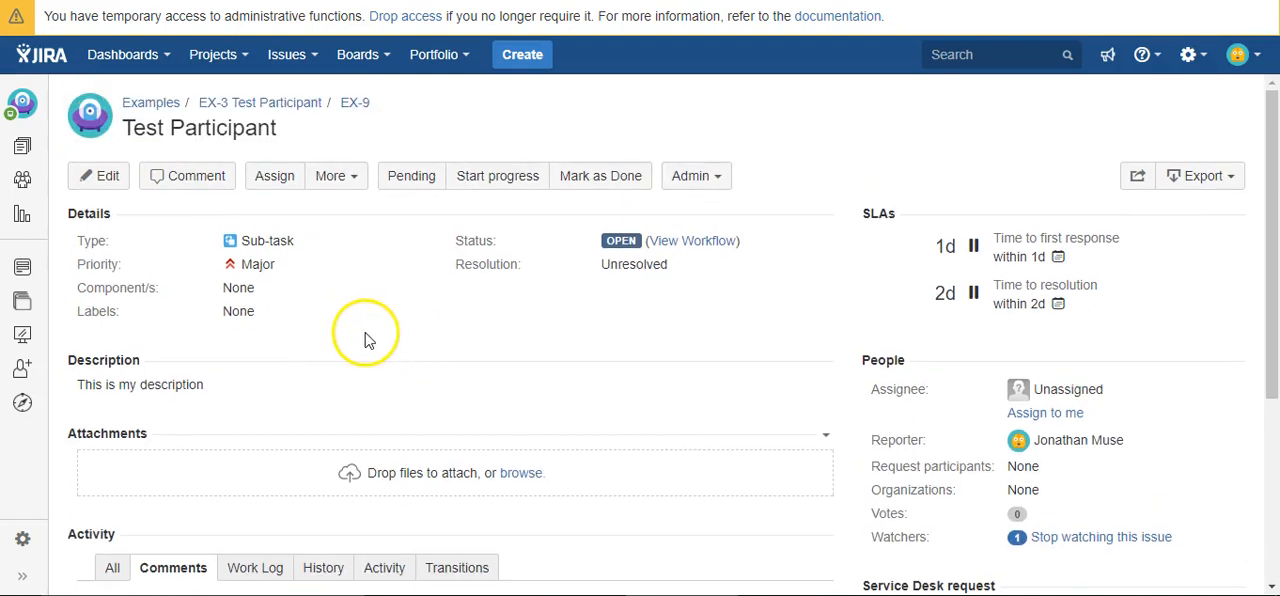
mouse_move(250, 155)
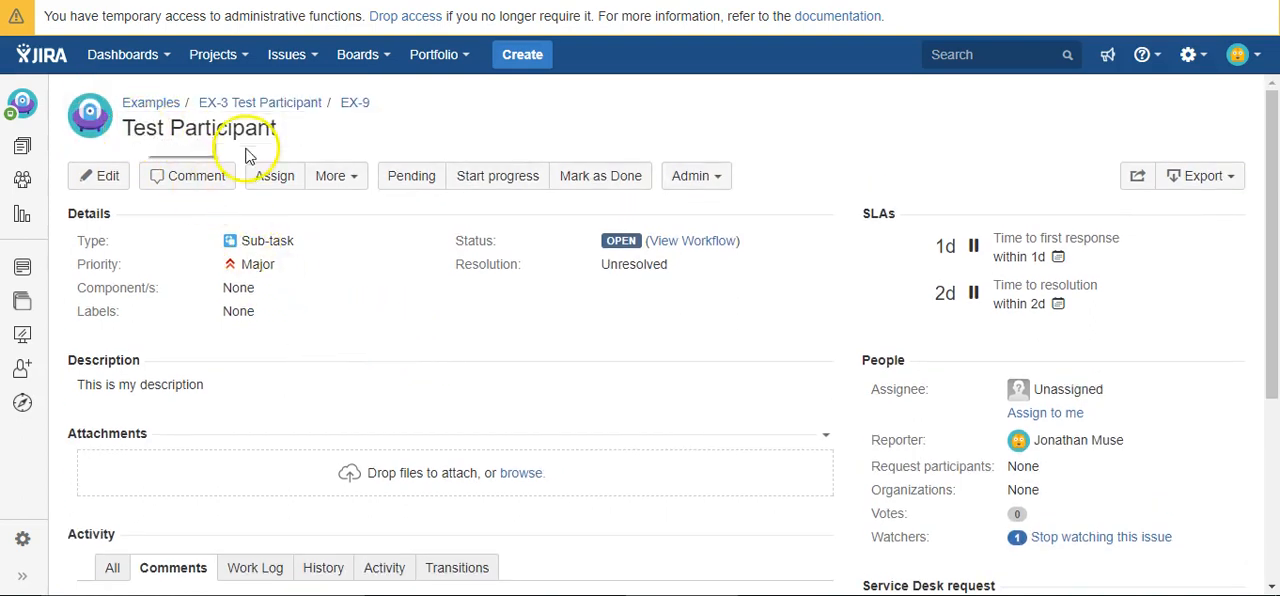
scroll("down", 3)
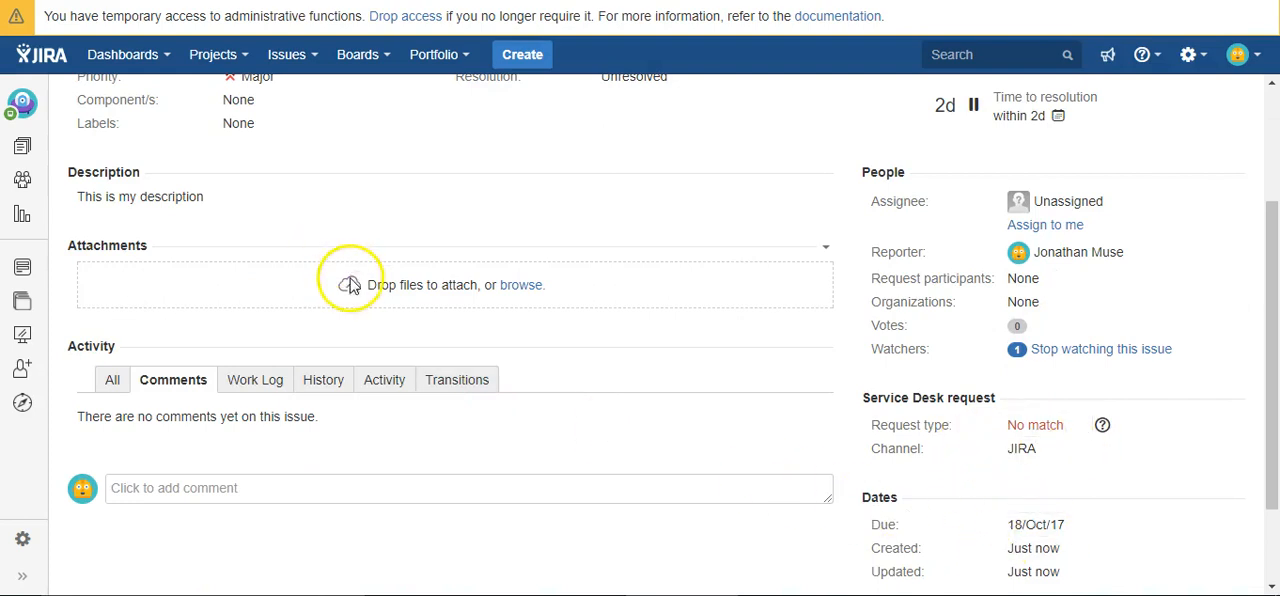
scroll("up", 3)
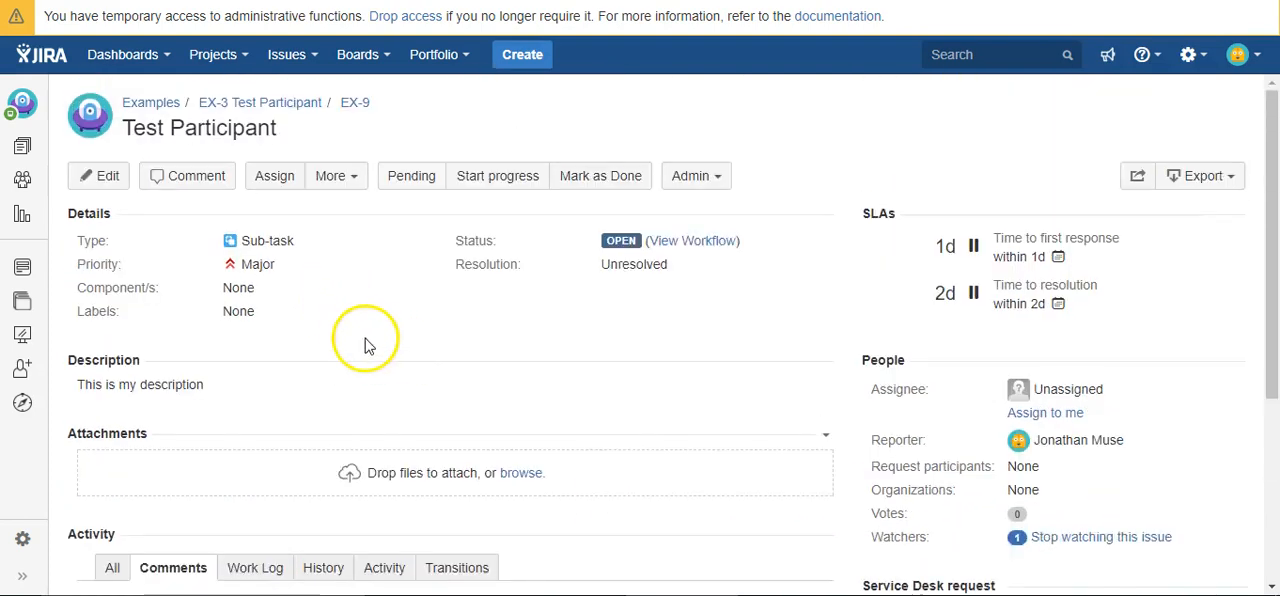
mouse_move(365, 349)
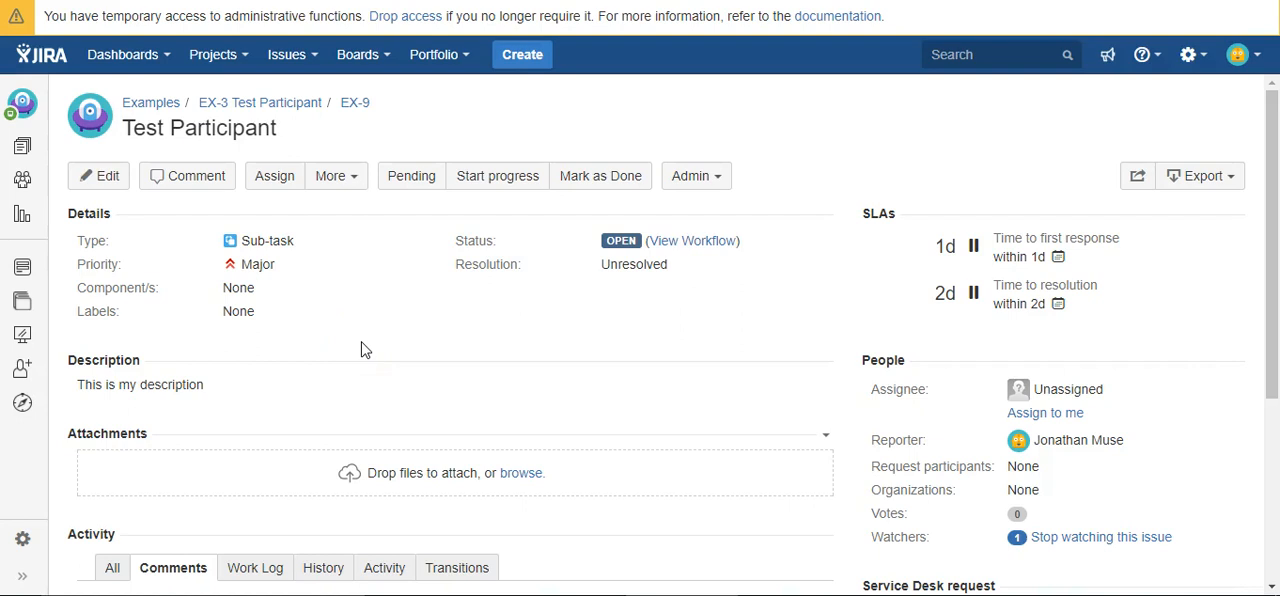